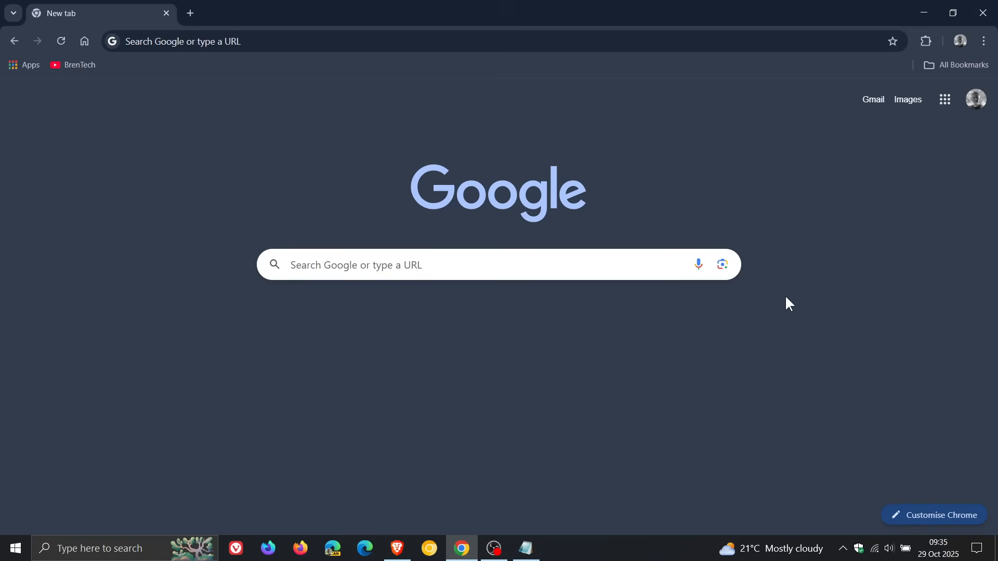
pyautogui.moveTo(308, 63)
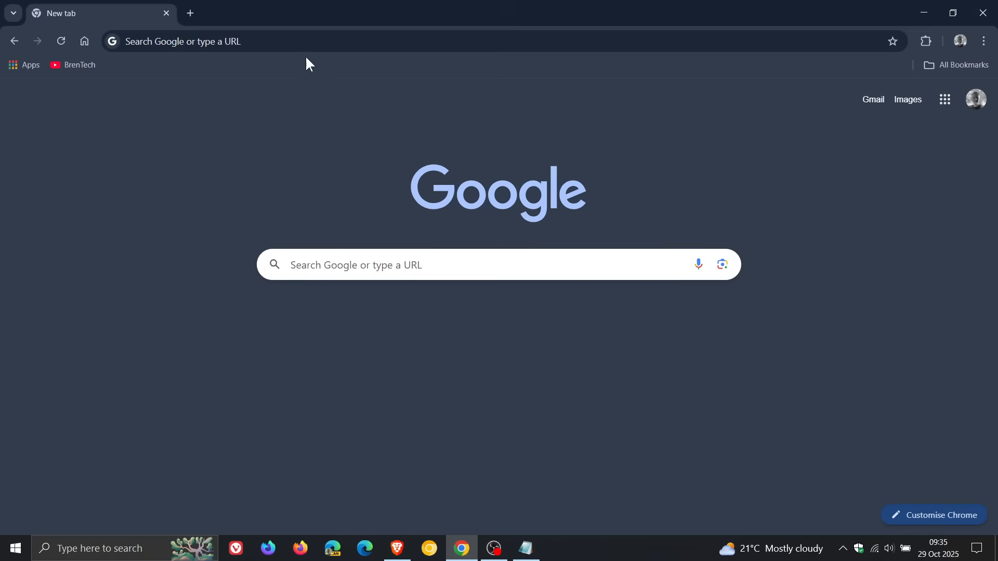
# Go to chrome://flags and set 'Temporarily unexpire M141 flags' to Enabled
pyautogui.click(301, 40)
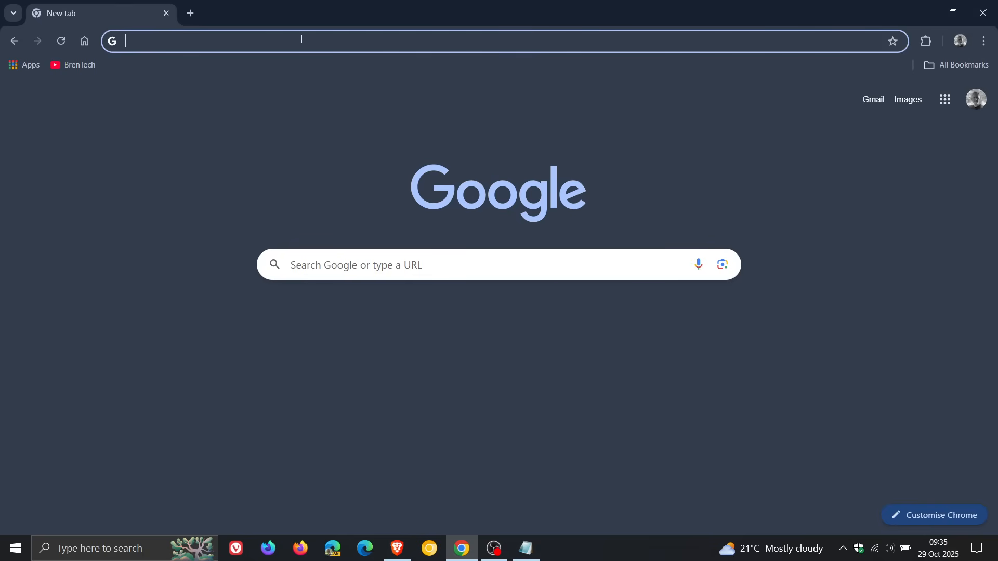
pyautogui.write('chrome://flags')
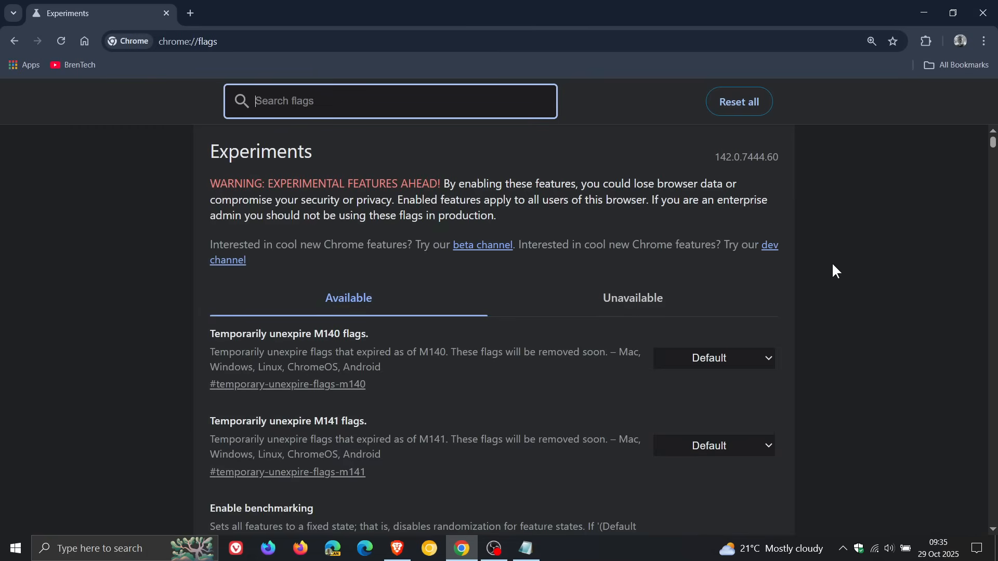
pyautogui.moveTo(843, 402)
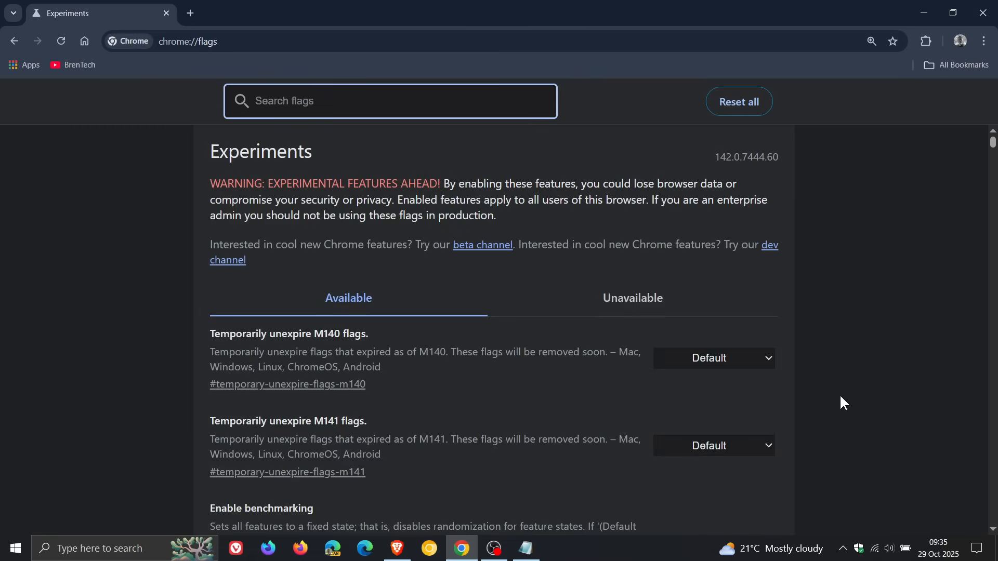
pyautogui.moveTo(711, 448)
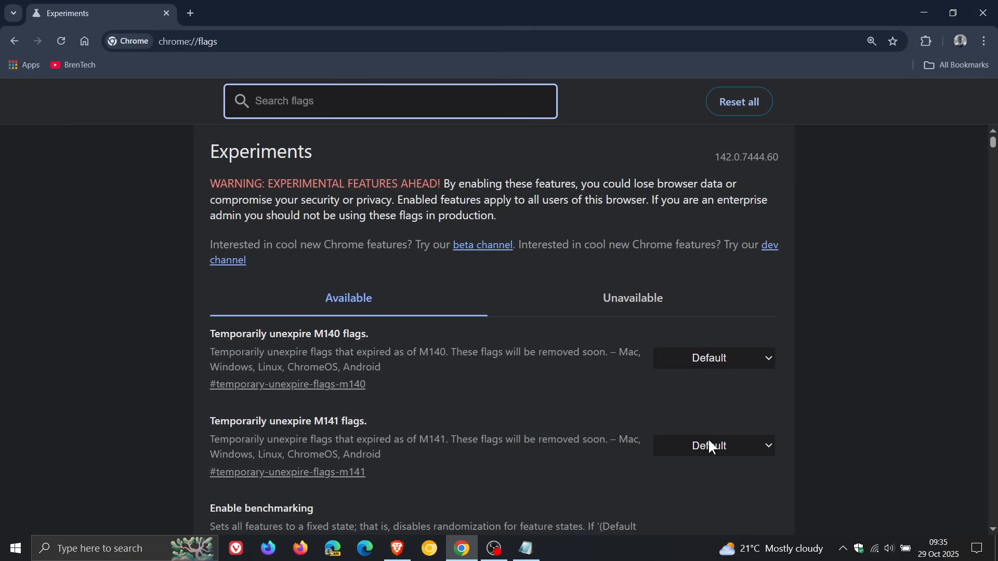
pyautogui.click(712, 446)
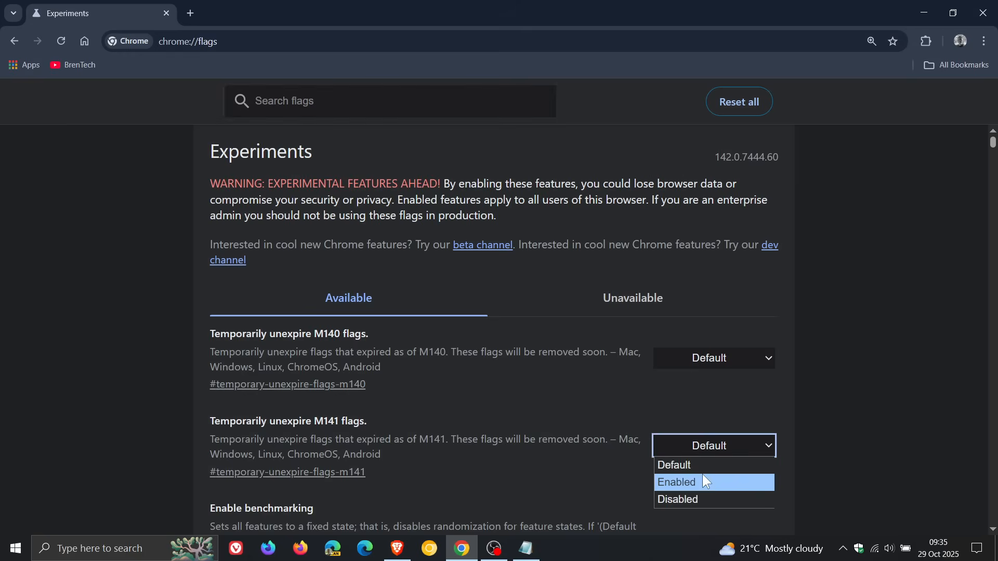
pyautogui.click(675, 482)
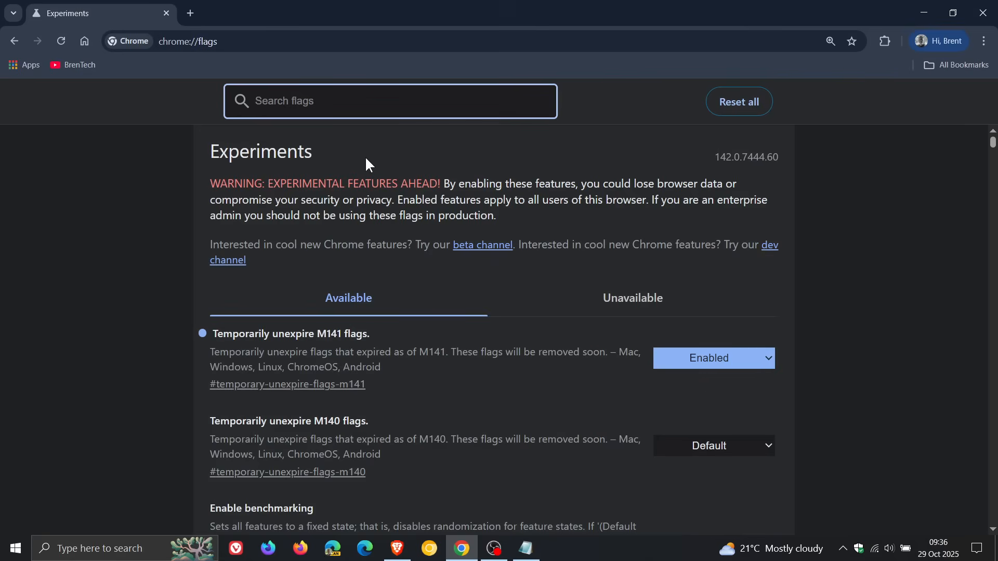
# Search the flags for mv2, clear the search, and reopen the M141 flag choices
pyautogui.write('m')
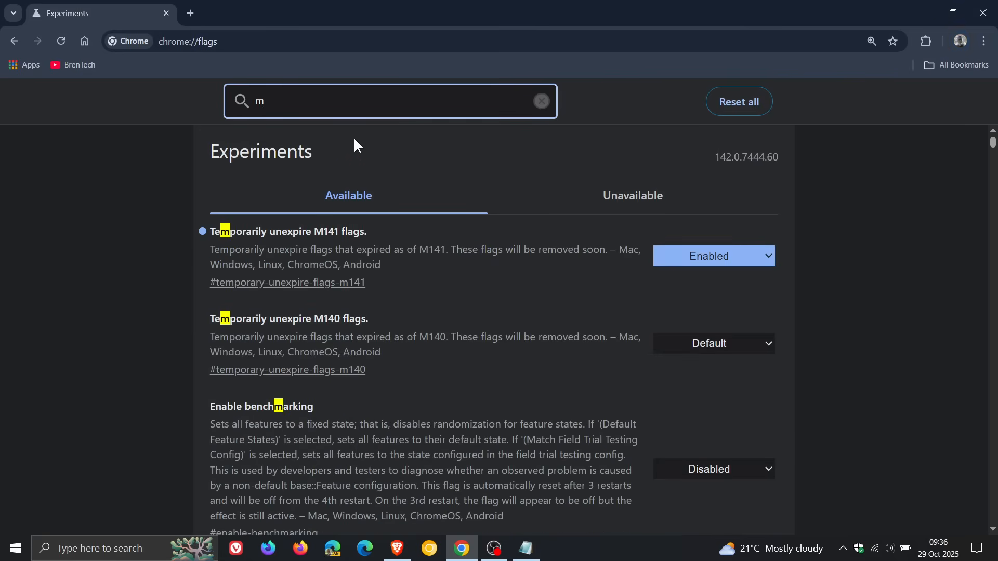
pyautogui.write('v2')
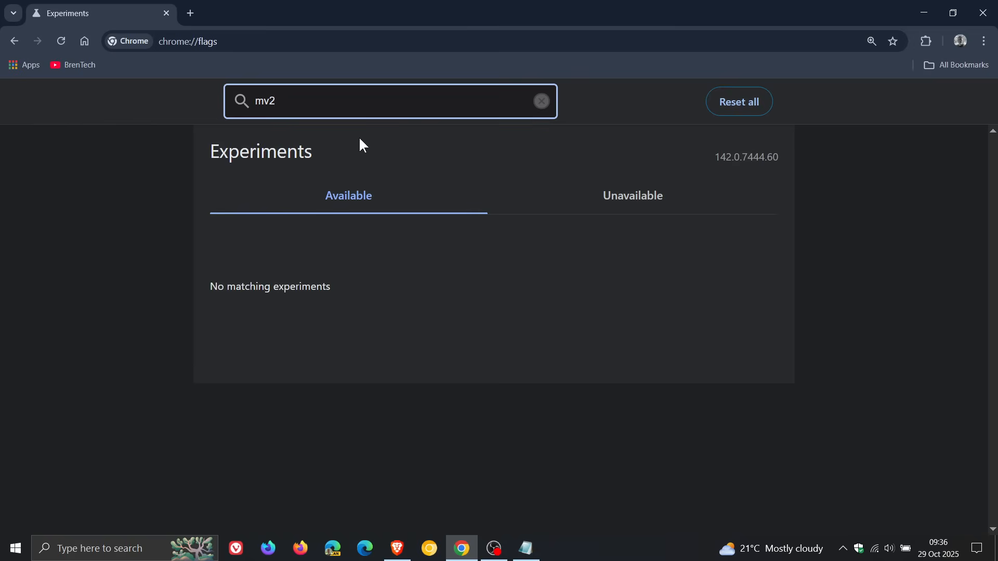
pyautogui.moveTo(507, 140)
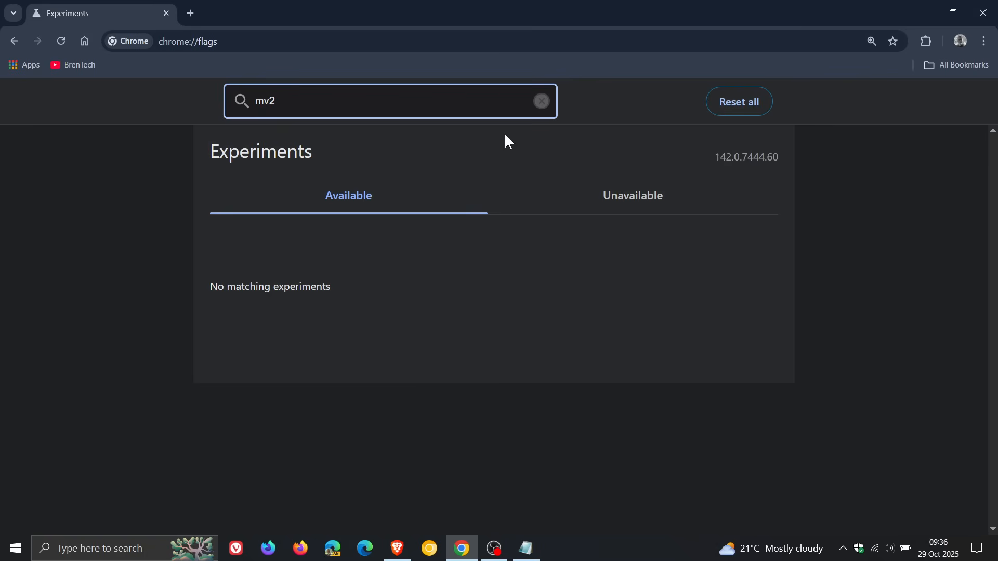
pyautogui.moveTo(542, 101)
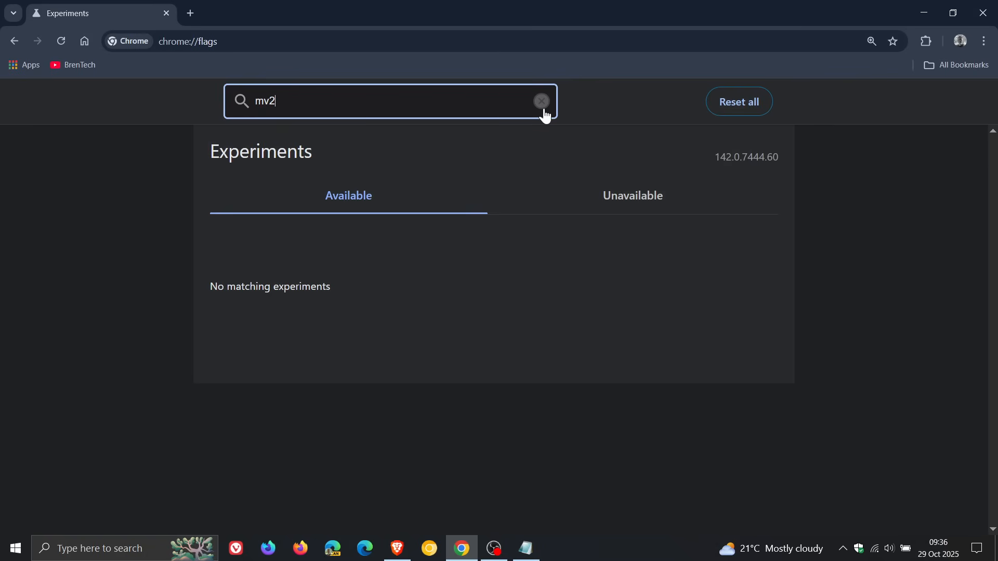
pyautogui.click(541, 101)
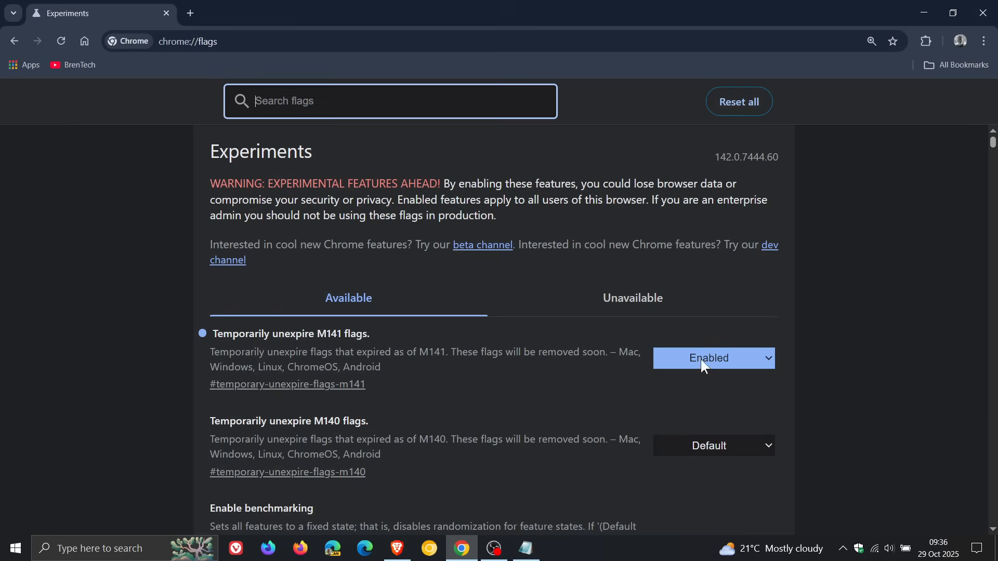
pyautogui.click(712, 358)
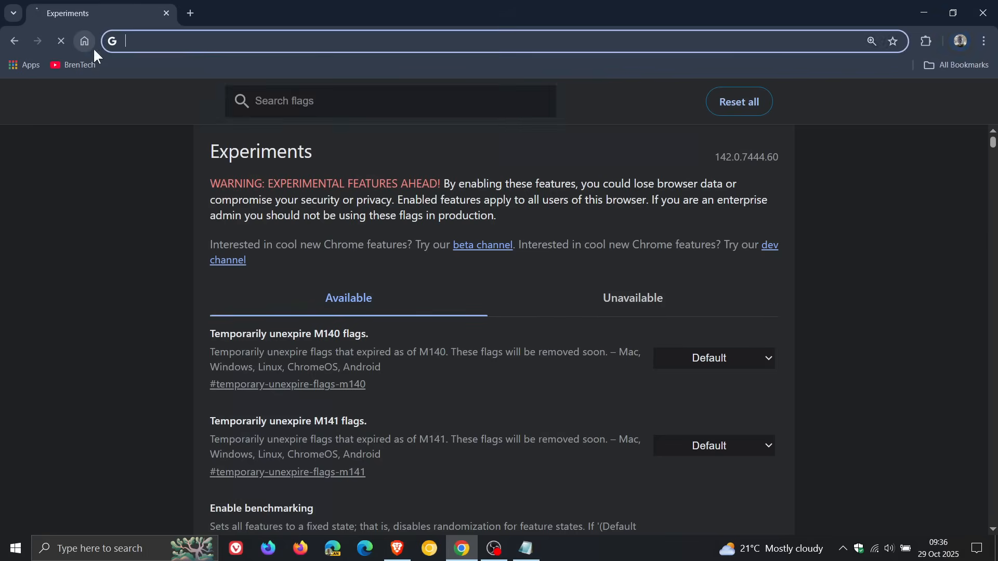
# Return to the new tab and enter chrome://extensions in the address bar
pyautogui.click(83, 40)
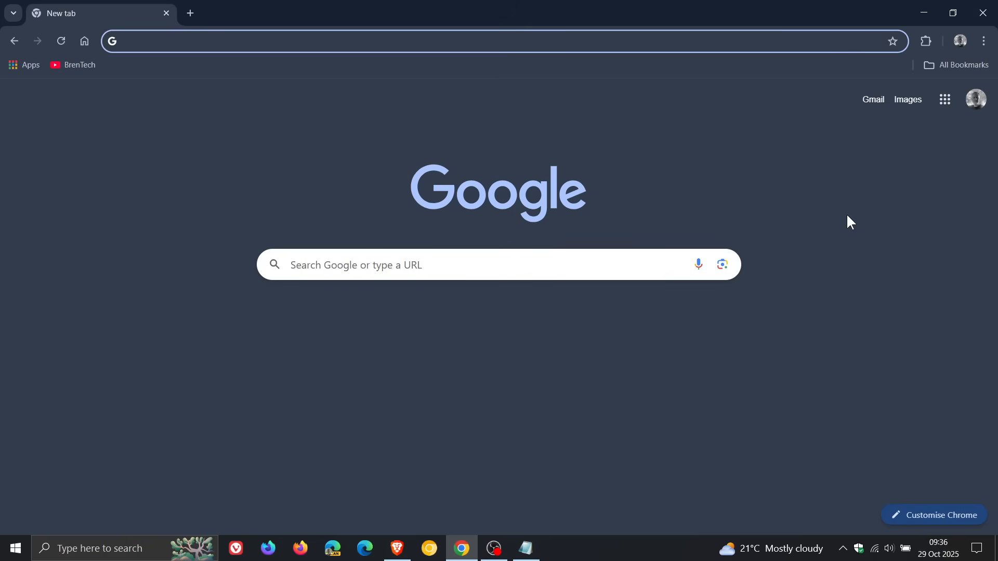
pyautogui.click(254, 41)
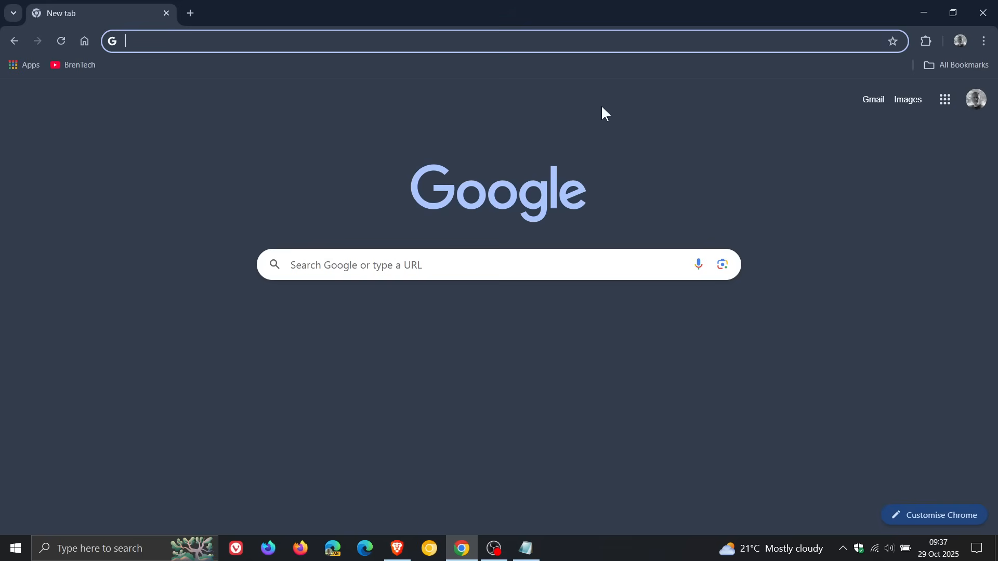
pyautogui.moveTo(897, 267)
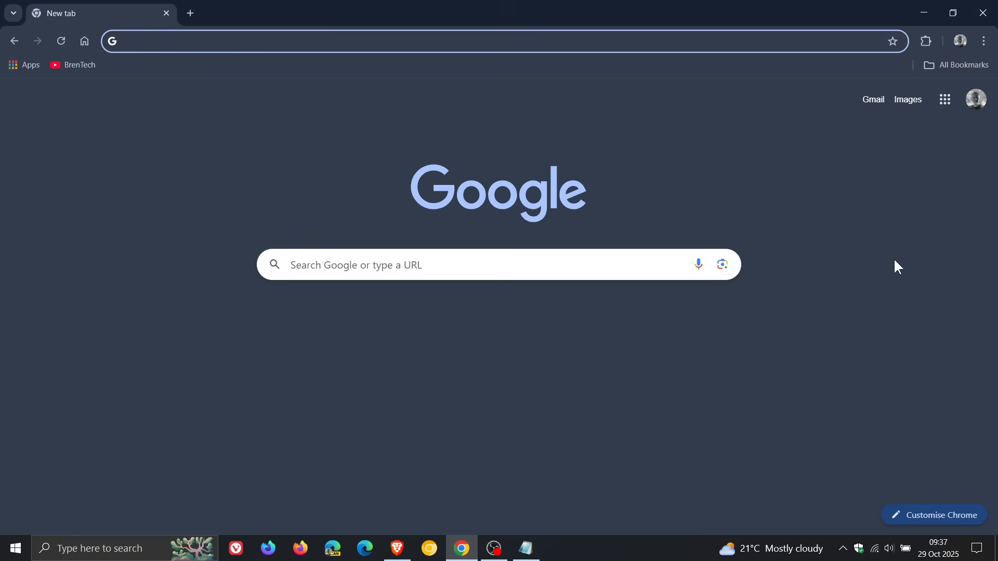
pyautogui.click(254, 41)
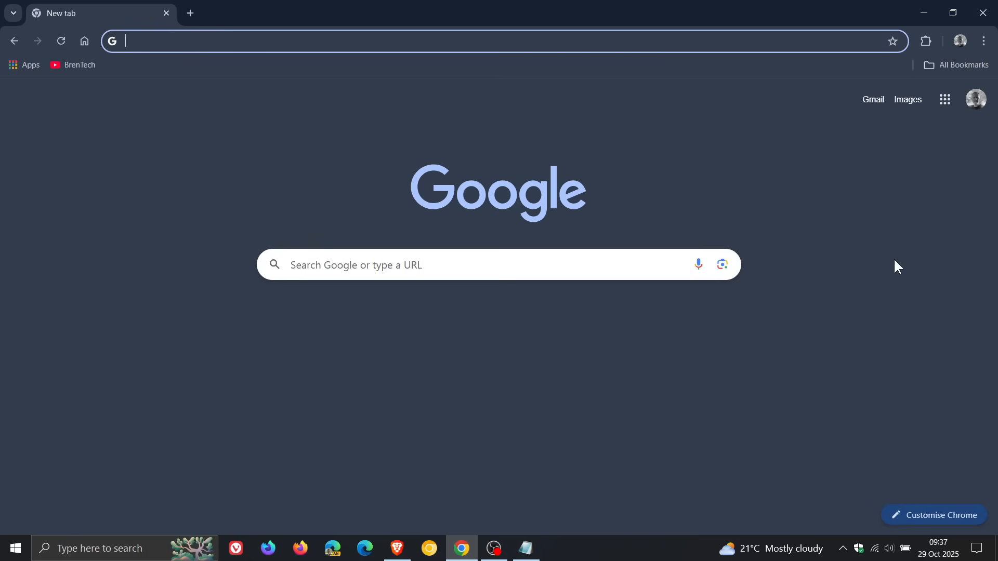
pyautogui.moveTo(925, 128)
pyautogui.write('chrome://extensions')
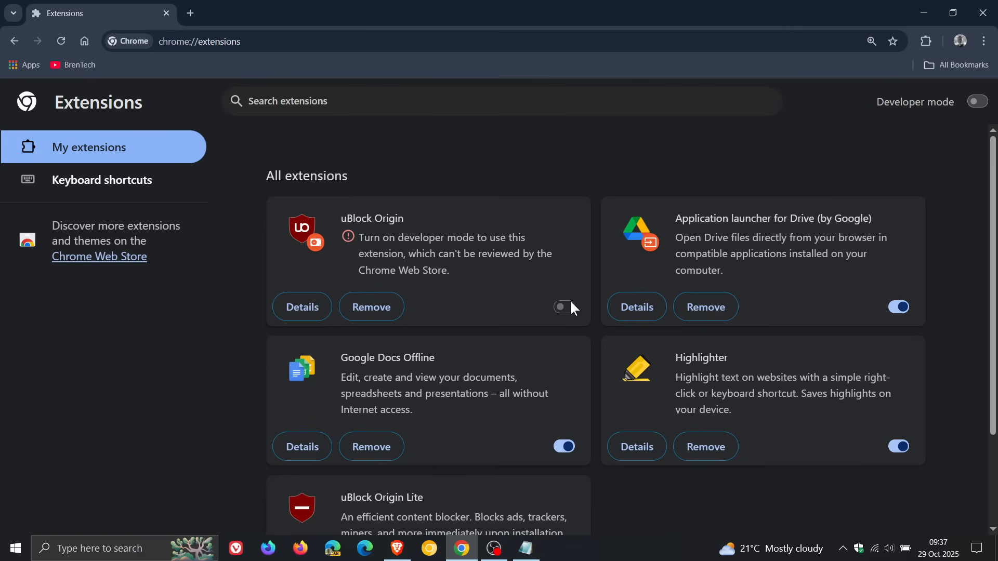
# Try to switch on uBlock Origin on the extensions page
pyautogui.click(976, 101)
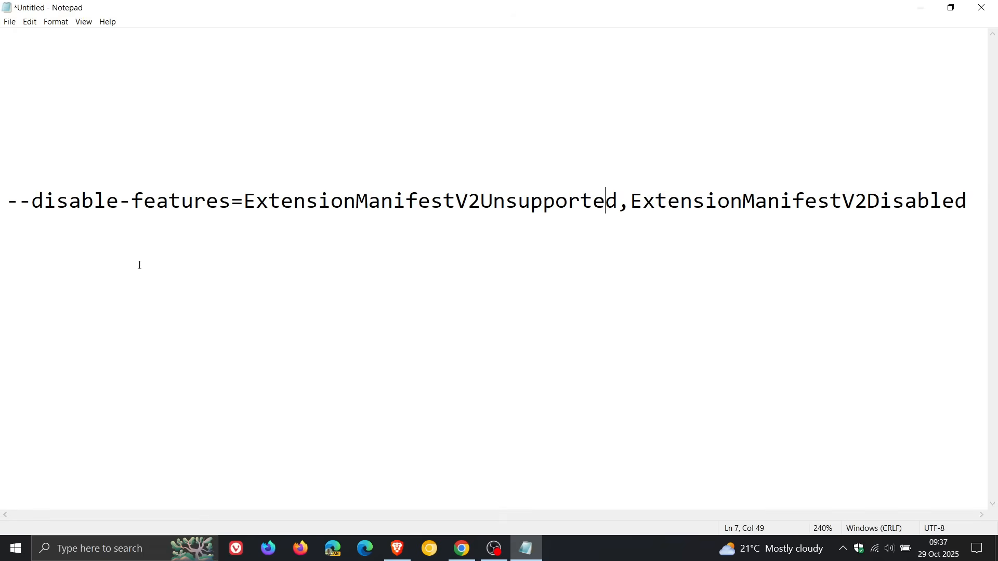
# Select and copy the disable-features line in Notepad, then return to Chrome
pyautogui.press('Home')
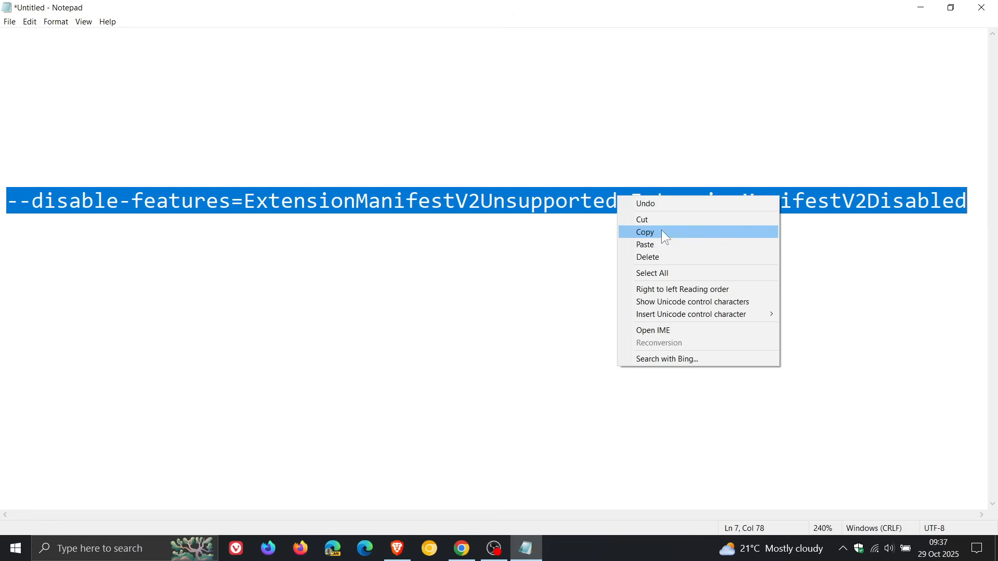
pyautogui.click(460, 547)
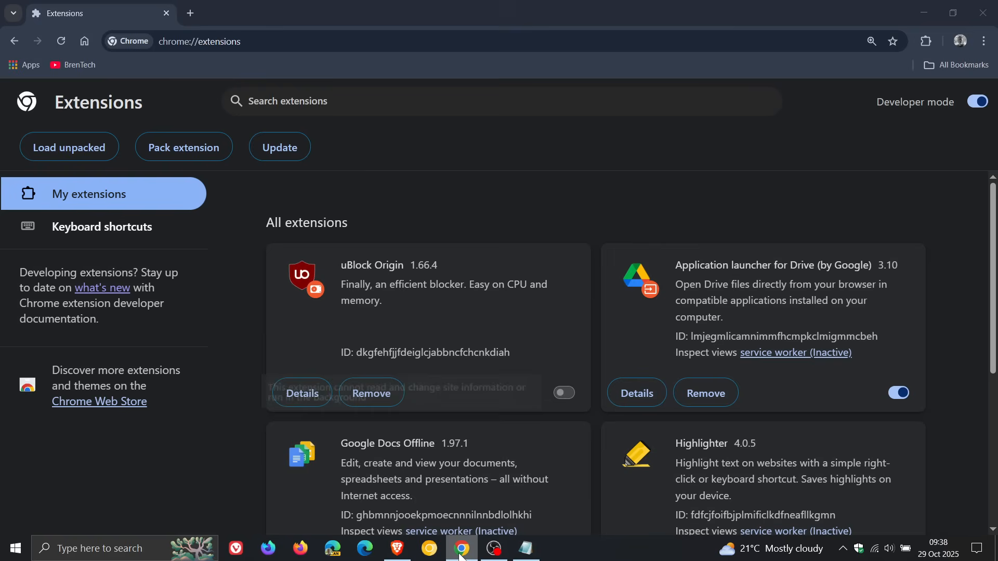
# Append the disable-features flags to the Chrome shortcut's Target and confirm with OK
pyautogui.rightClick(462, 548)
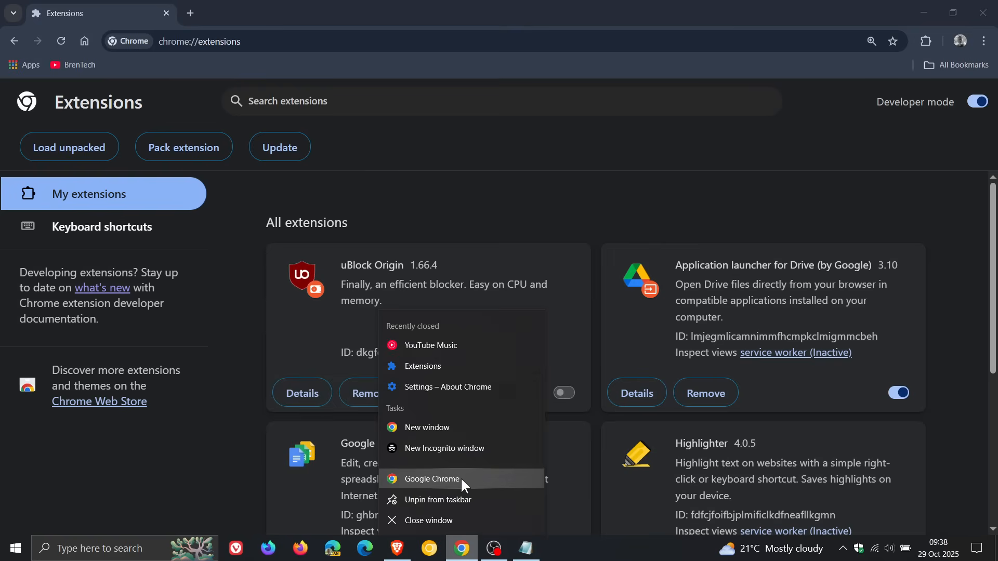
pyautogui.moveTo(433, 479)
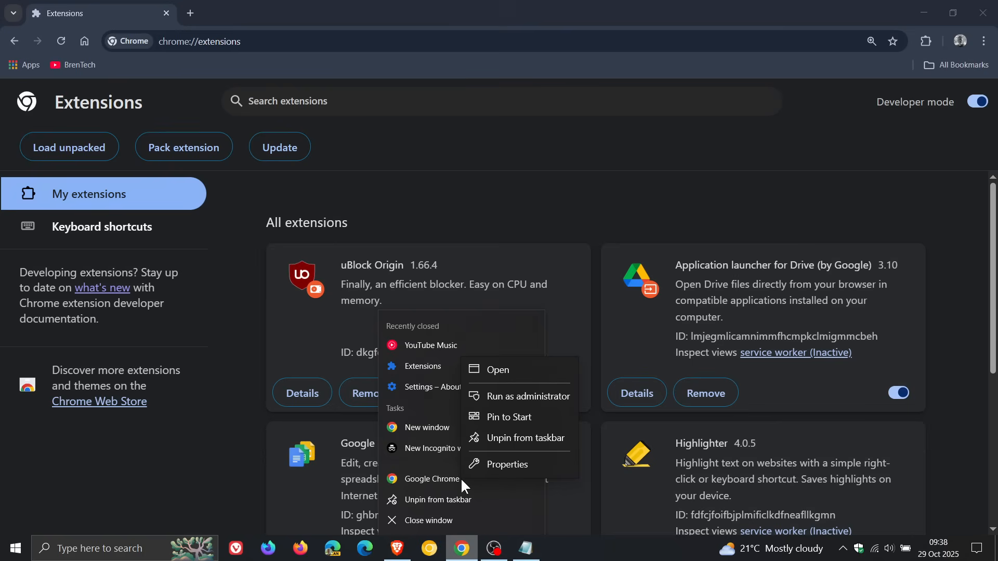
pyautogui.click(507, 464)
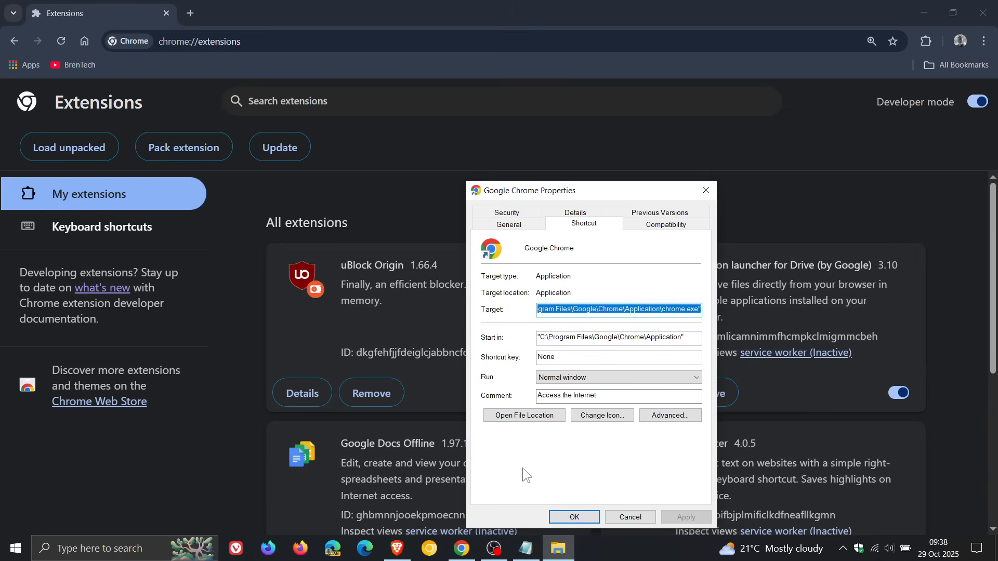
pyautogui.moveTo(641, 231)
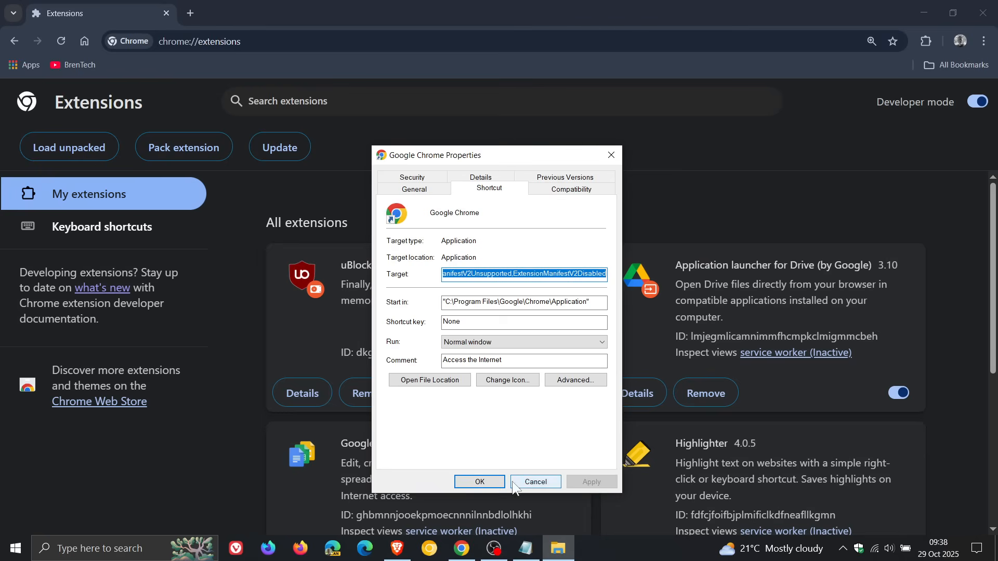
pyautogui.click(535, 482)
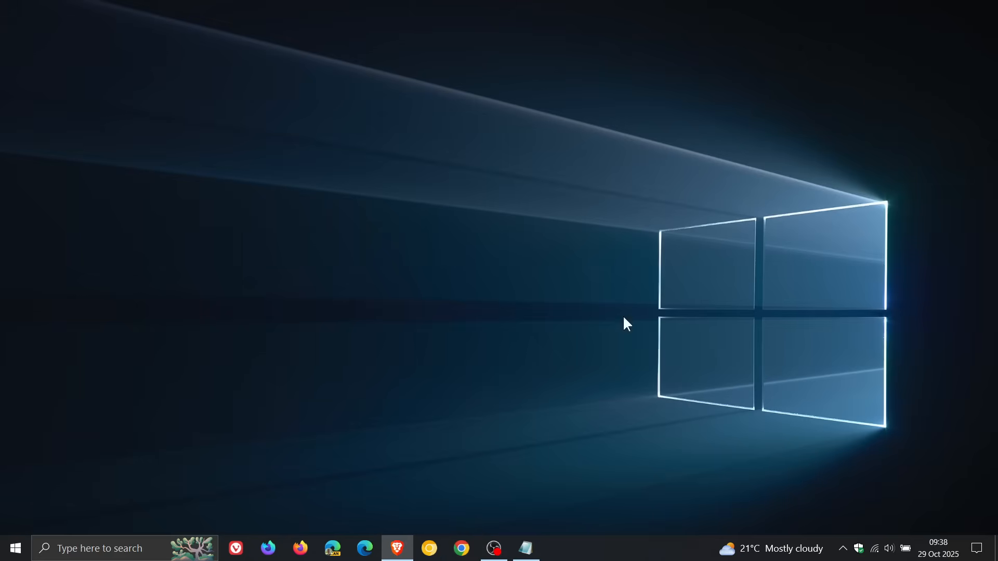
# Relaunch Chrome and open Manage extensions from the puzzle menu
pyautogui.click(461, 549)
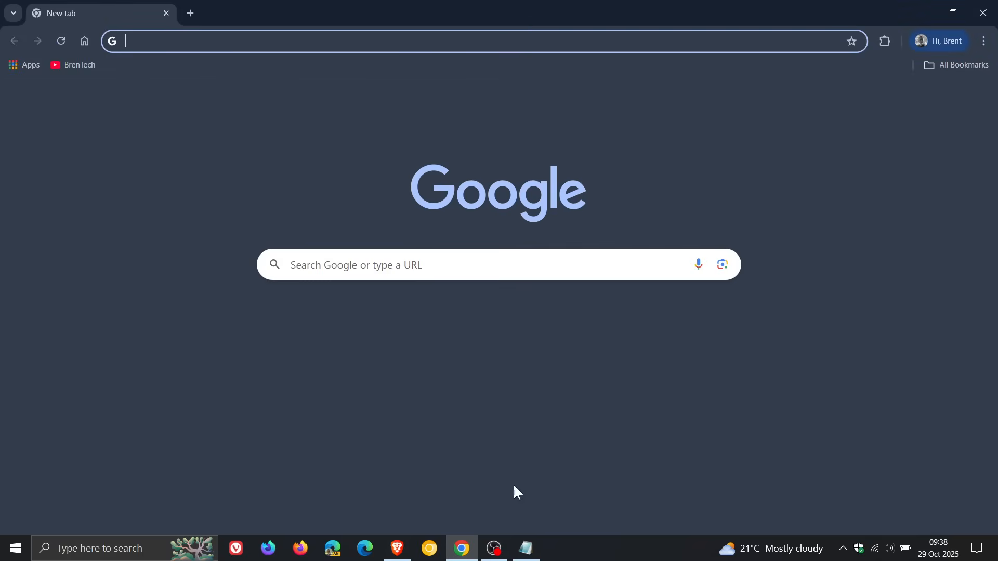
pyautogui.click(883, 41)
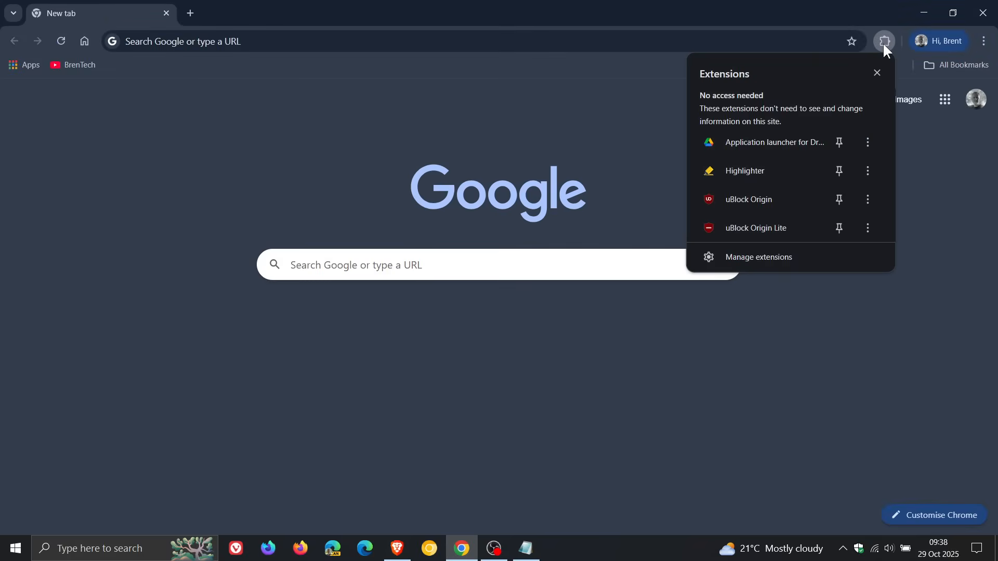
pyautogui.click(757, 257)
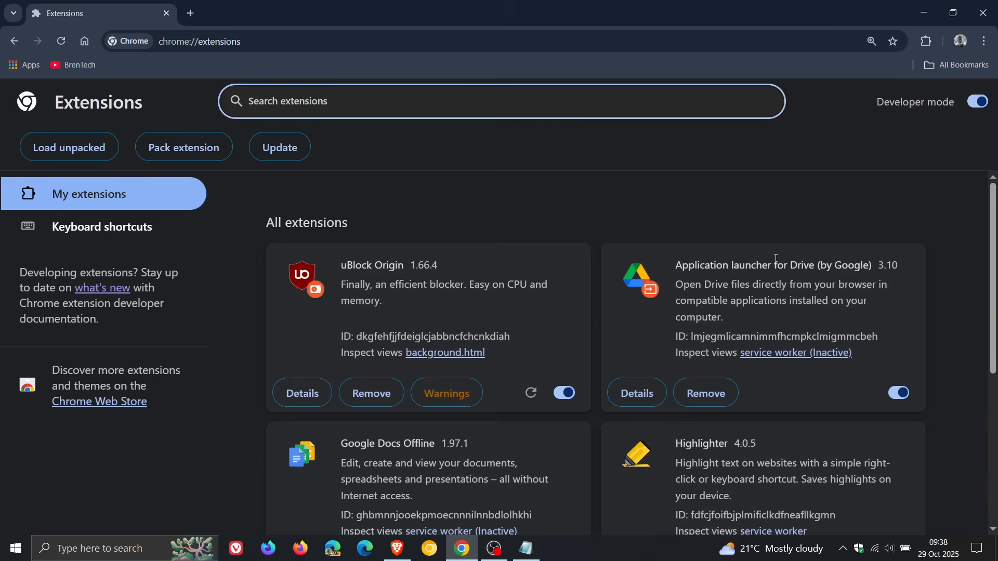
pyautogui.moveTo(465, 382)
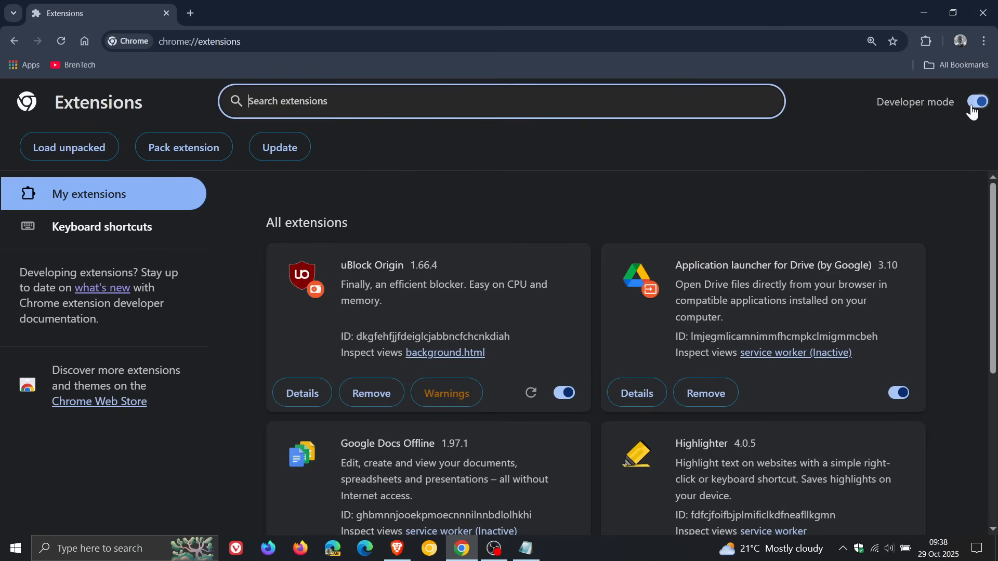
# Toggle developer mode off and on, then check uBlock Origin is enabled
pyautogui.click(976, 102)
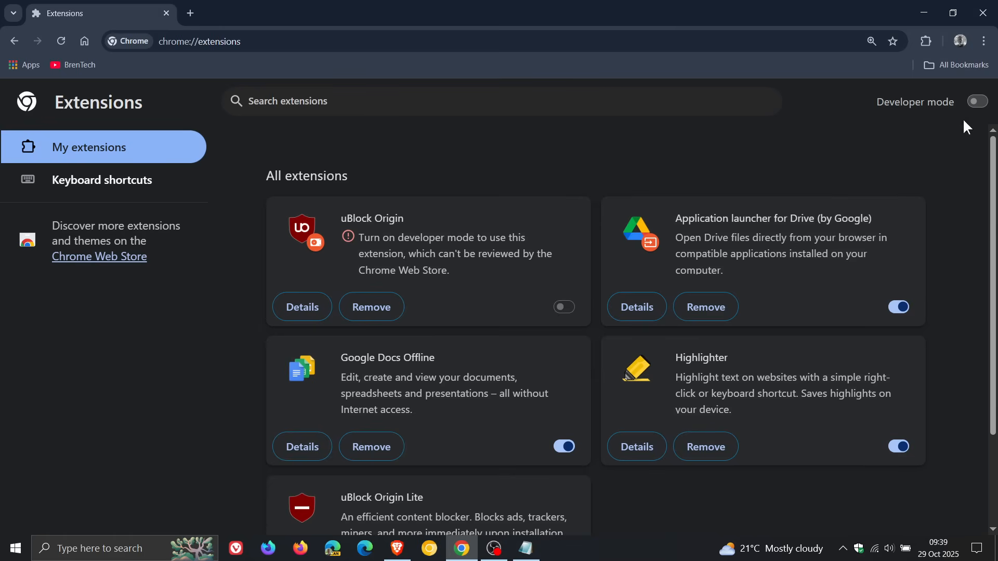
pyautogui.click(976, 102)
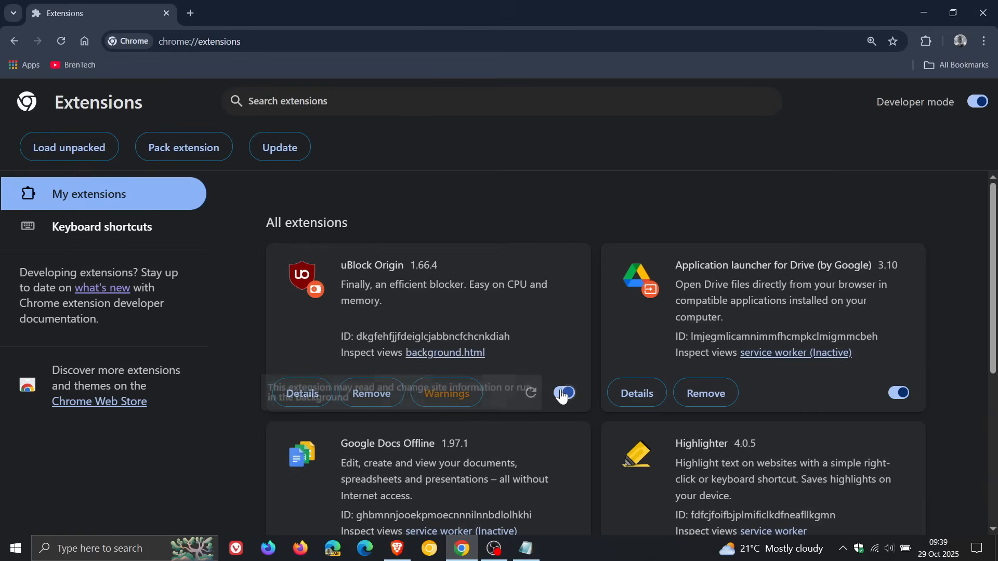
pyautogui.click(926, 41)
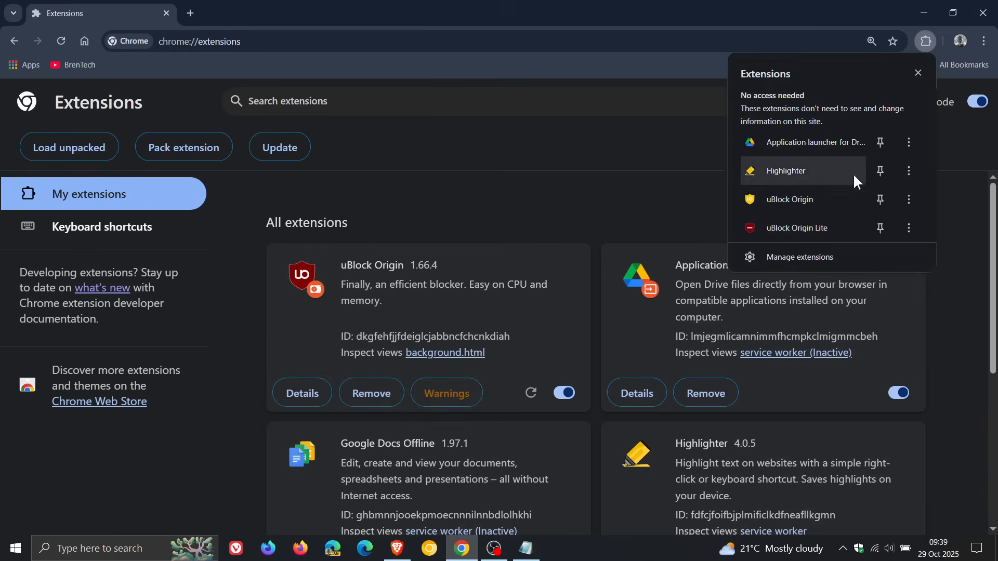
pyautogui.click(899, 40)
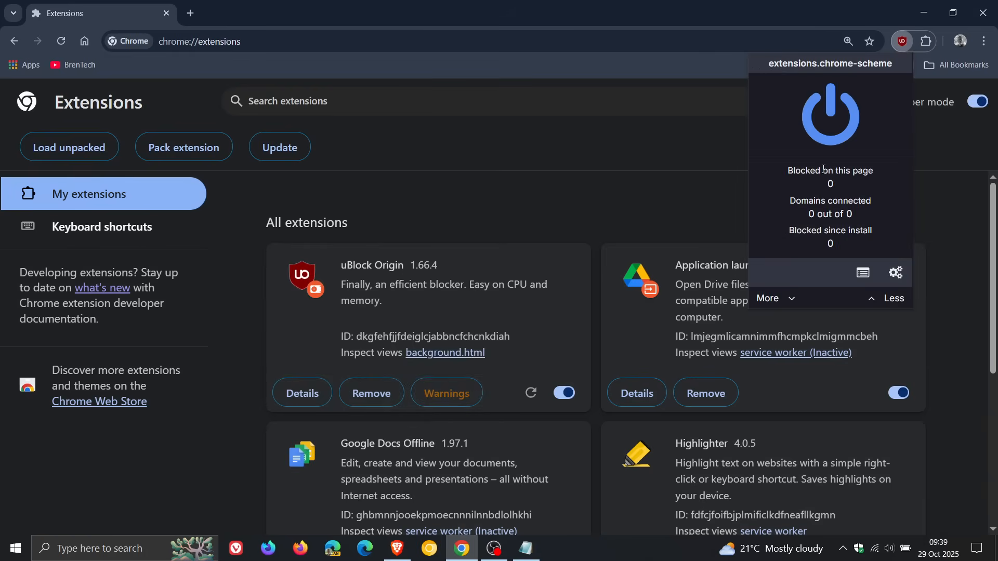
pyautogui.moveTo(949, 153)
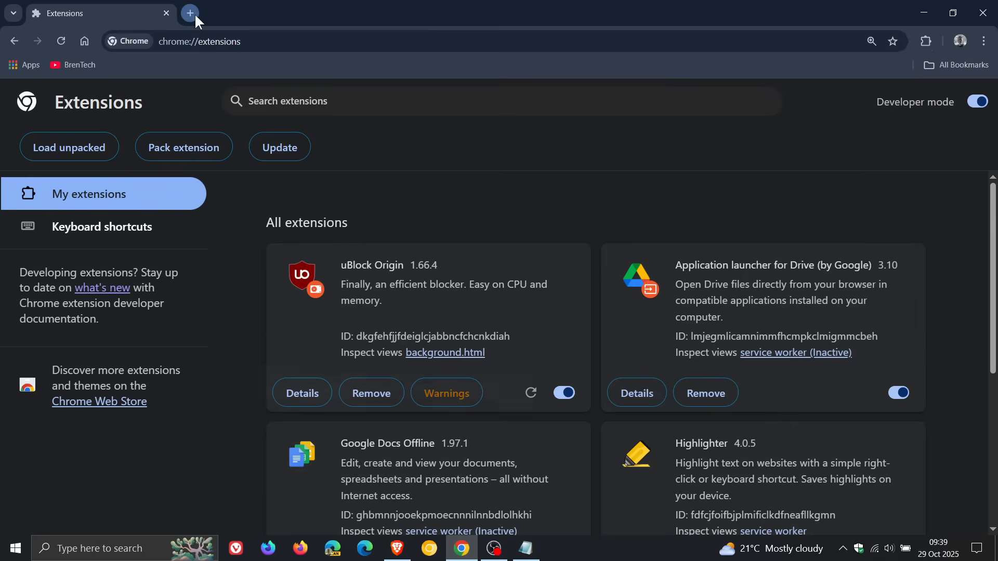
pyautogui.click(924, 40)
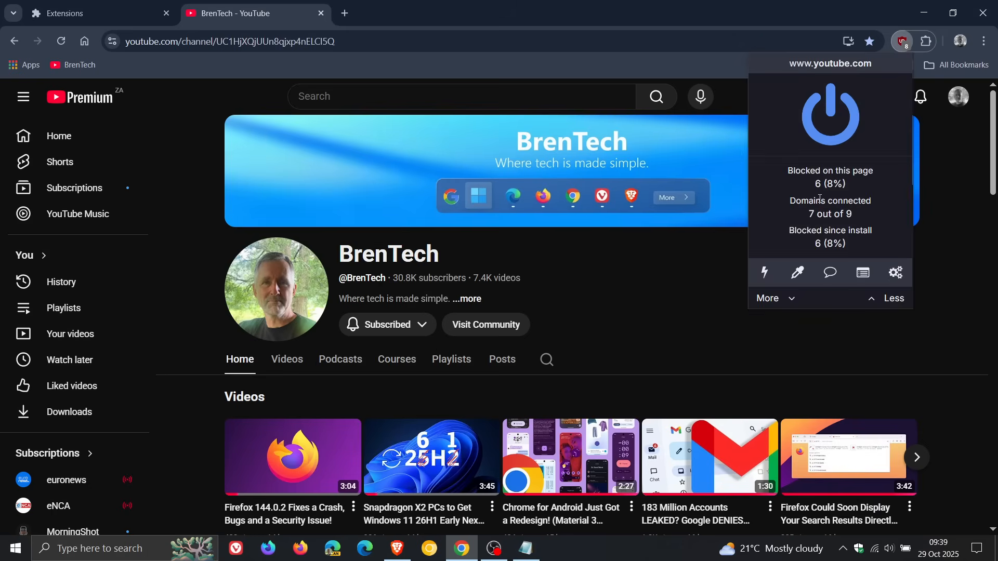
pyautogui.click(925, 40)
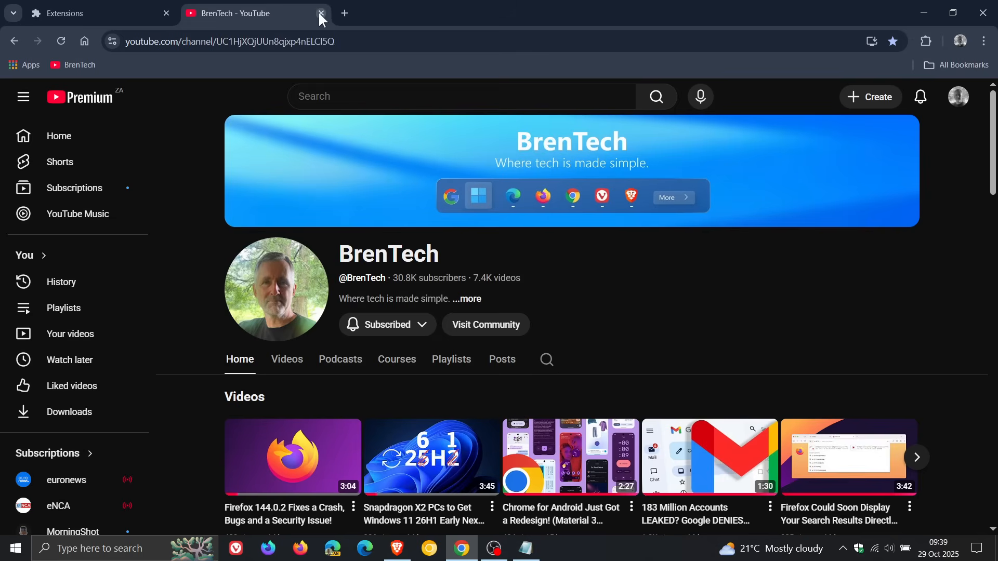
pyautogui.click(321, 13)
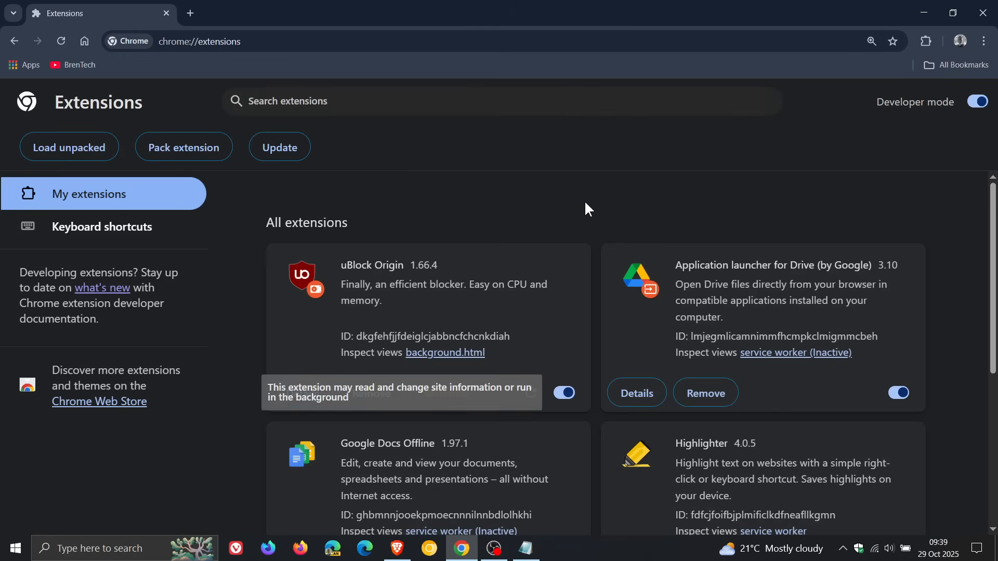
pyautogui.moveTo(524, 236)
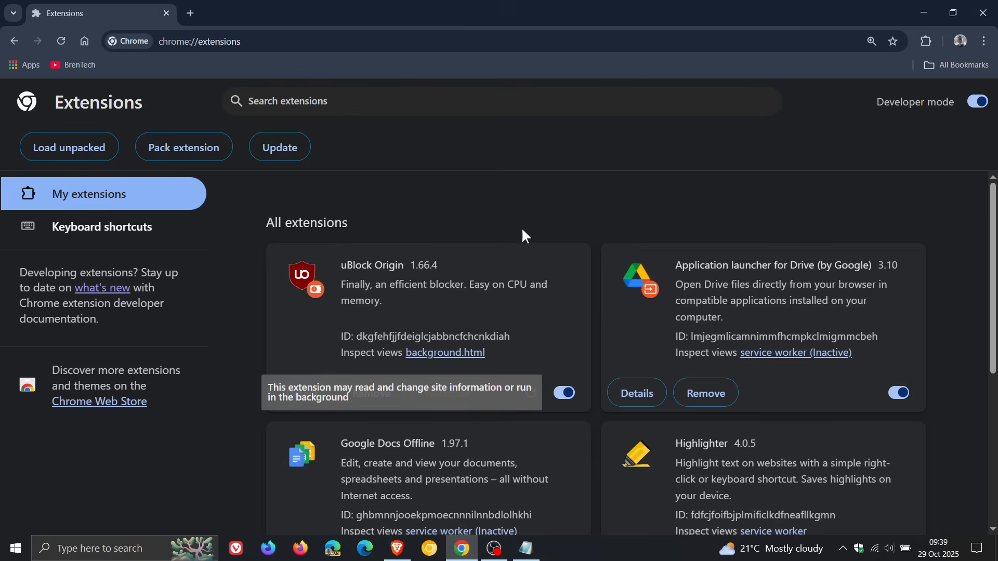
pyautogui.moveTo(518, 241)
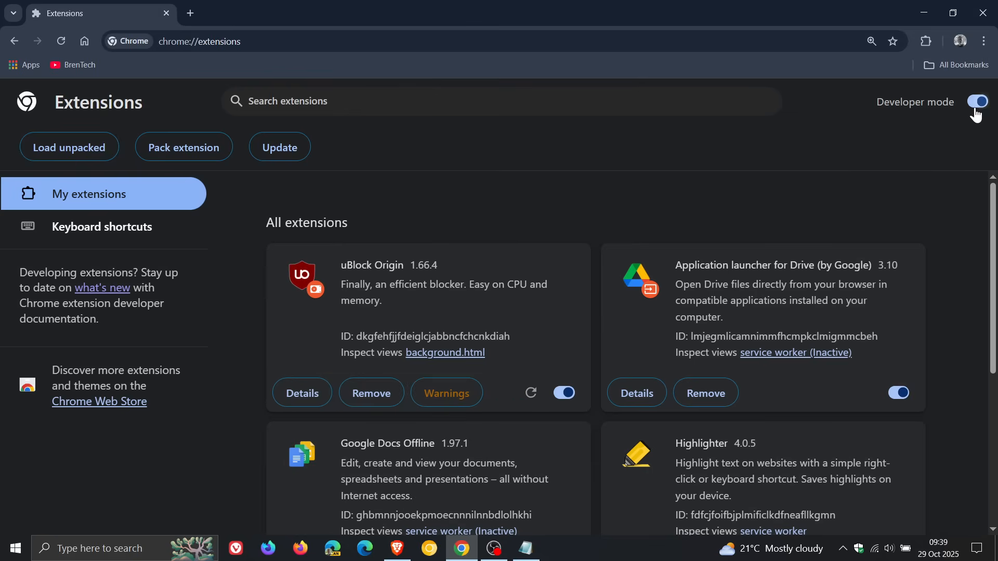
# Remove the uBlock Origin extension and switch developer mode back on
pyautogui.click(977, 101)
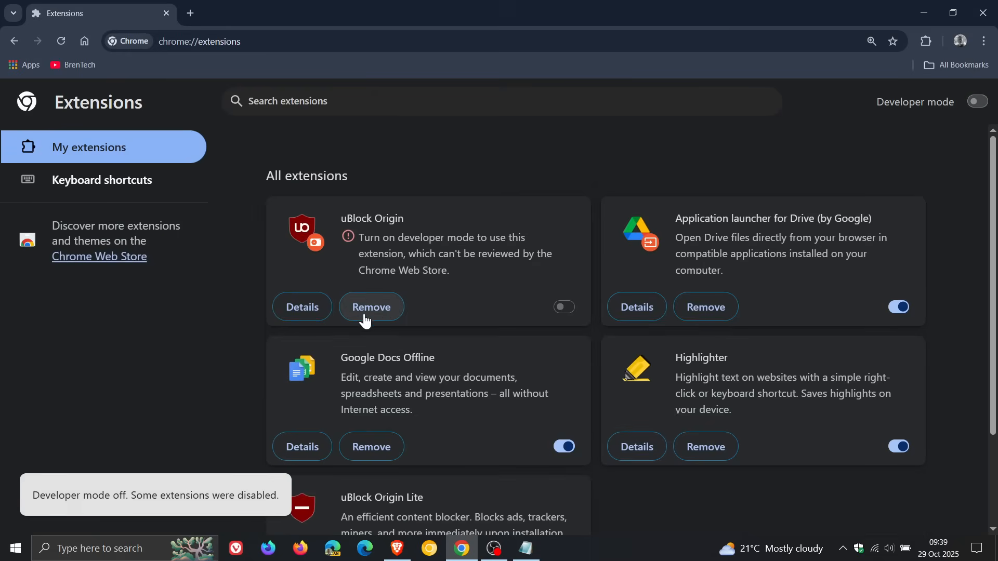
pyautogui.click(371, 307)
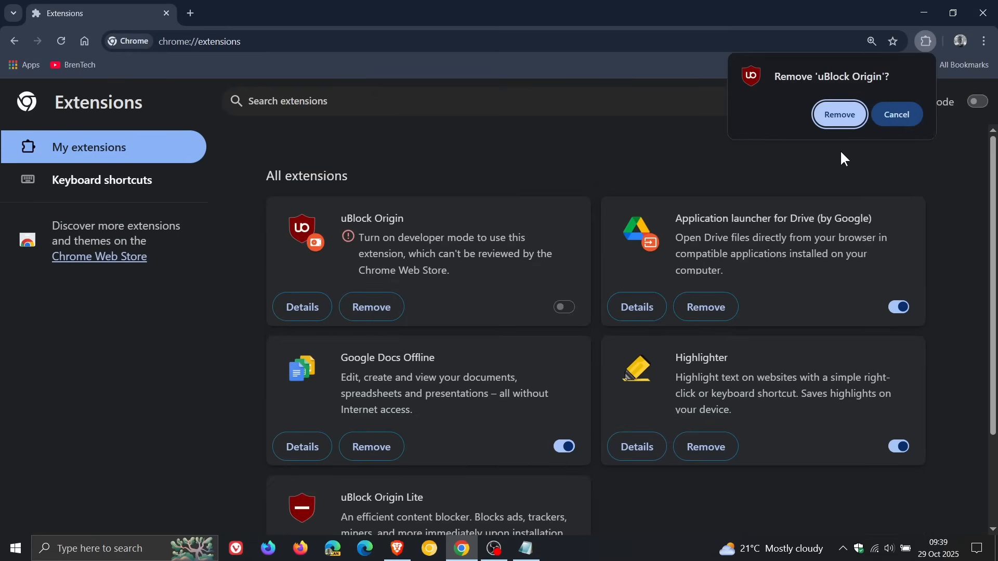
pyautogui.click(839, 115)
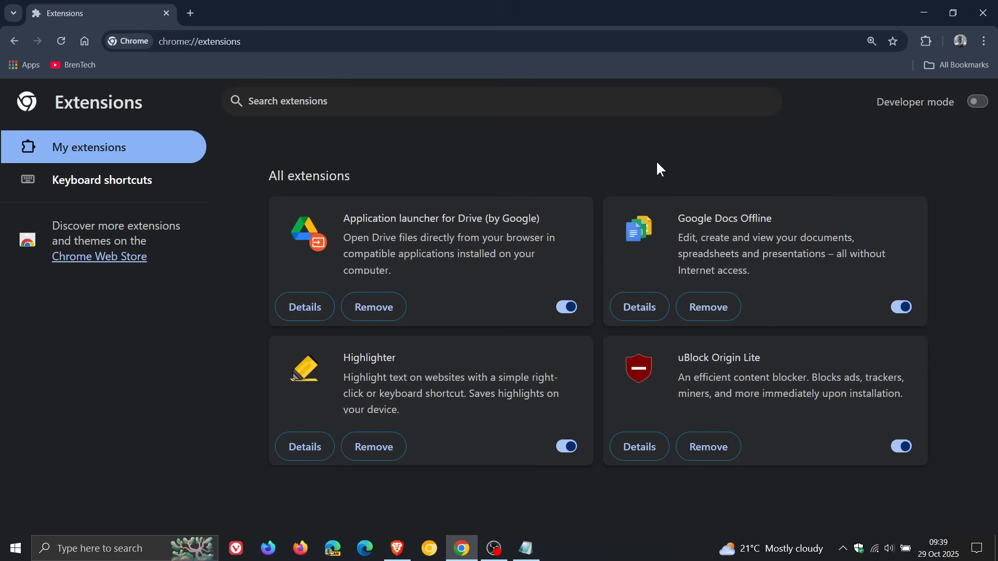
pyautogui.moveTo(649, 158)
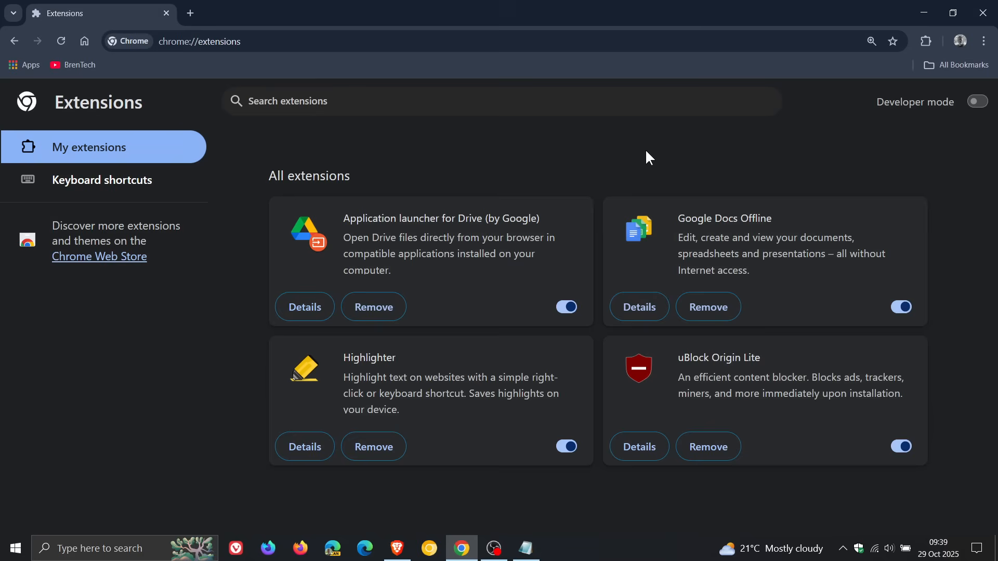
pyautogui.moveTo(751, 149)
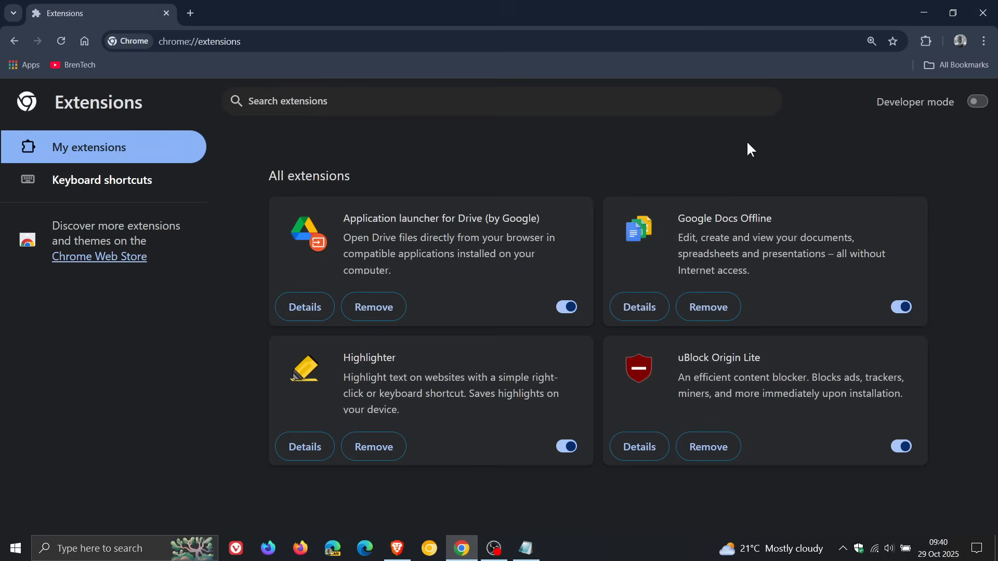
pyautogui.click(975, 101)
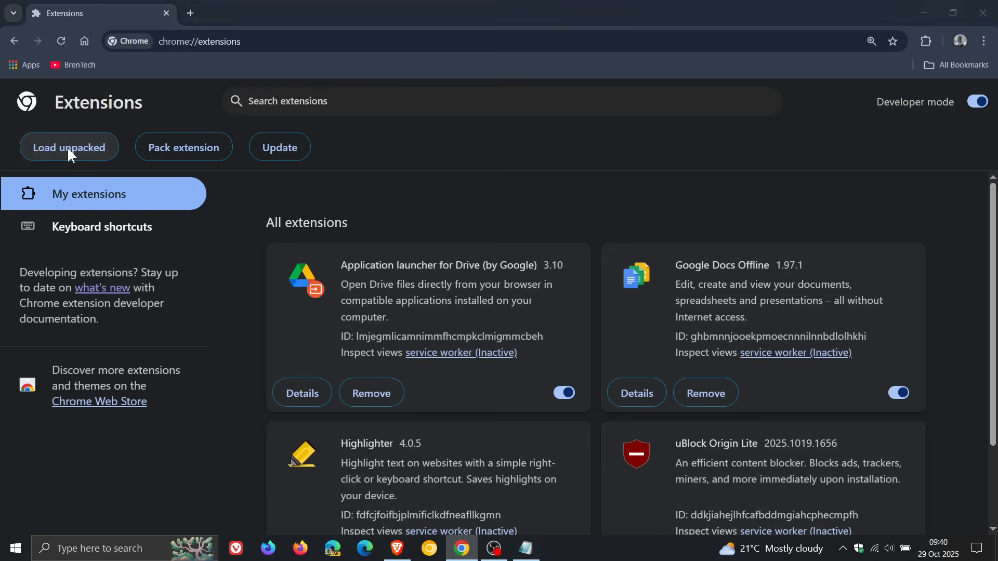
# Load unpacked uBlock0.chromium from Programs > uBlock0_1.66.4.chromium
pyautogui.click(69, 147)
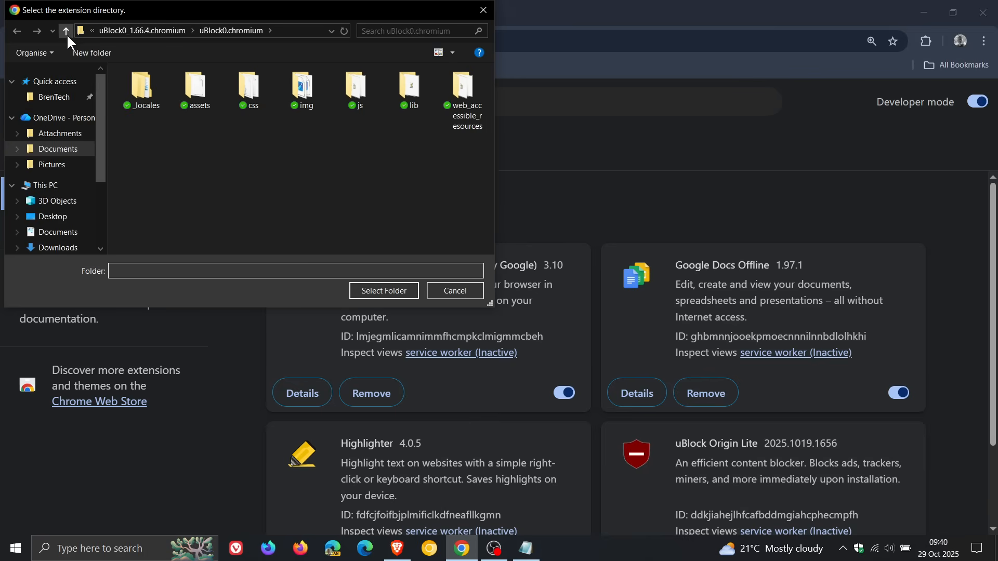
pyautogui.moveTo(65, 31)
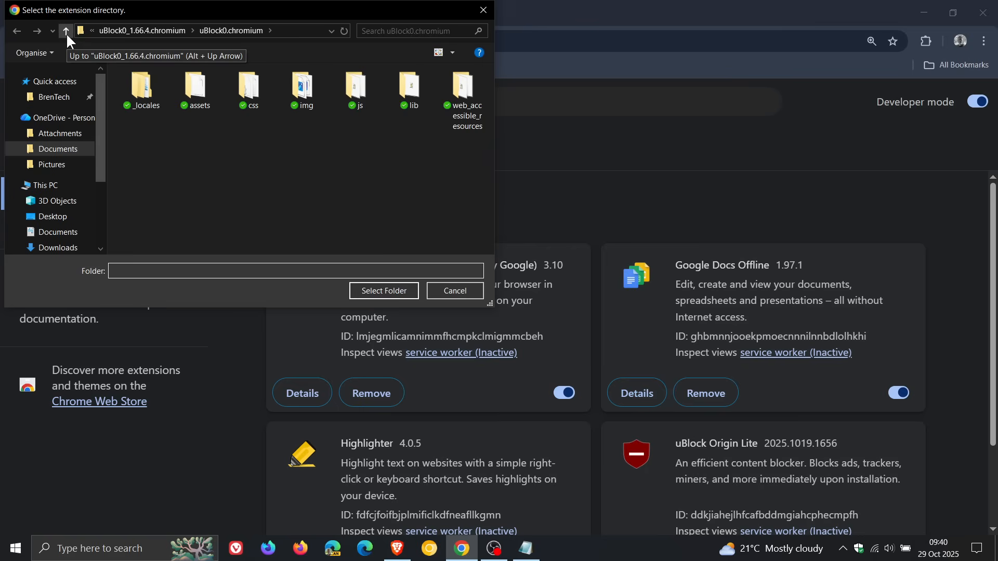
pyautogui.click(64, 30)
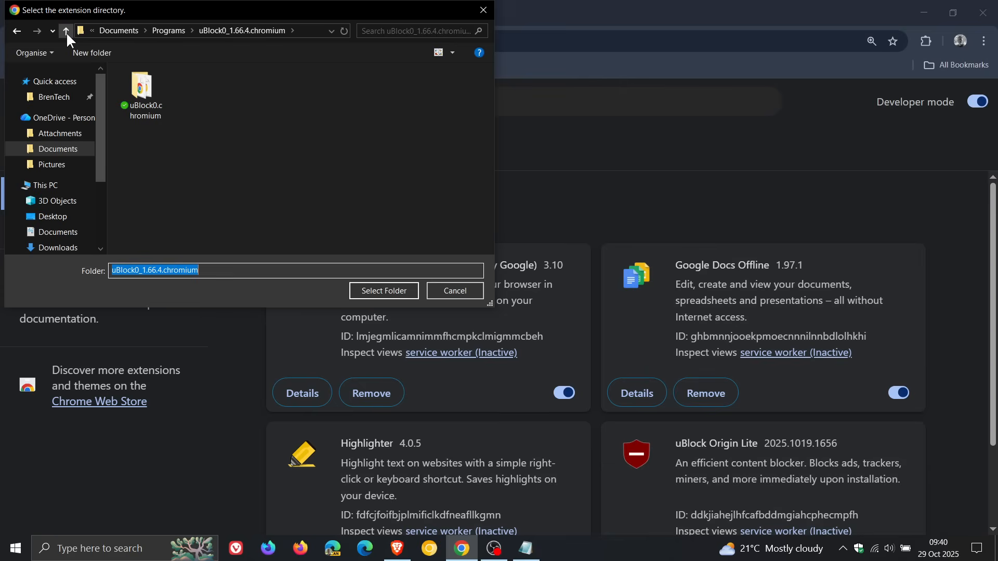
pyautogui.click(65, 32)
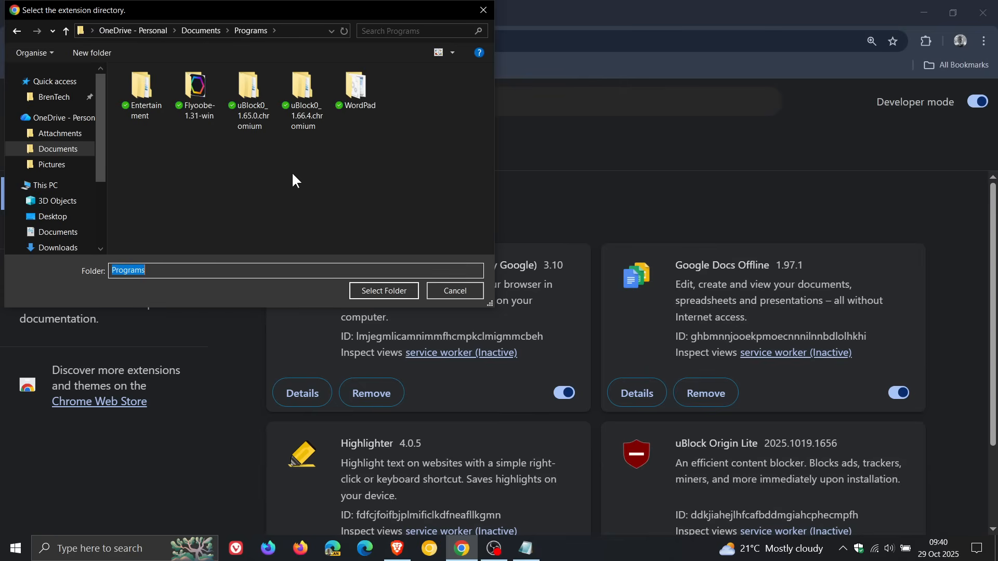
pyautogui.moveTo(285, 198)
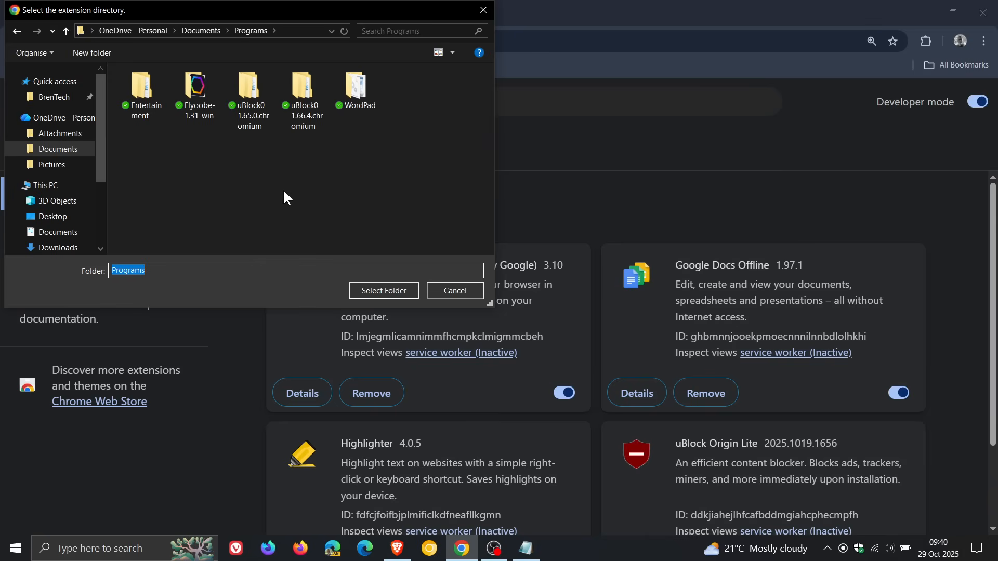
pyautogui.click(303, 86)
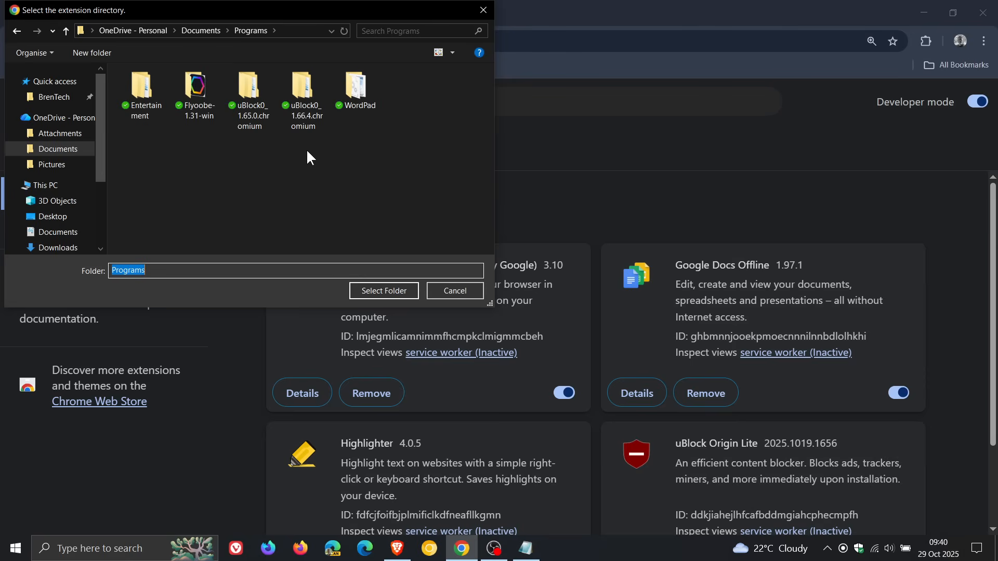
pyautogui.click(302, 89)
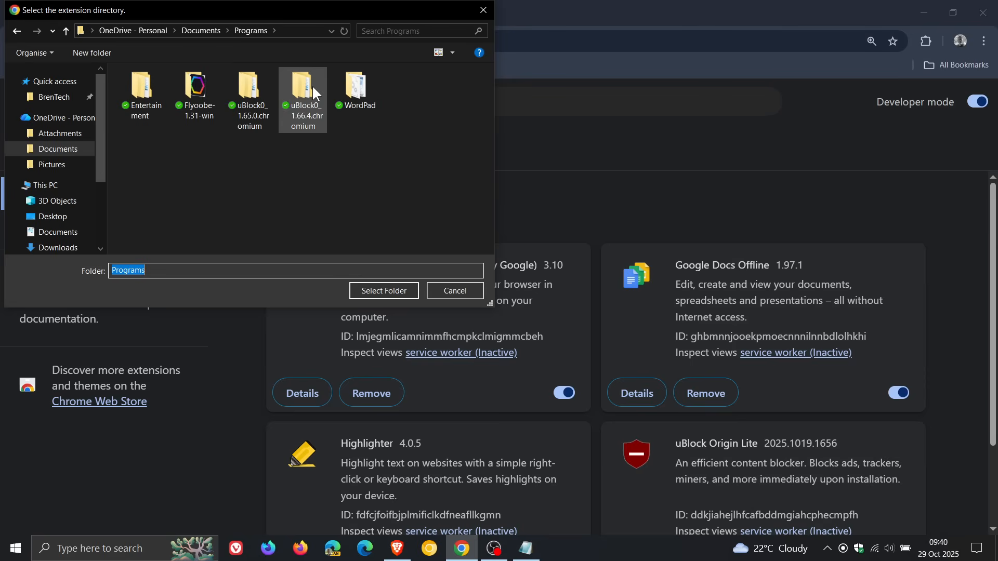
pyautogui.moveTo(311, 89)
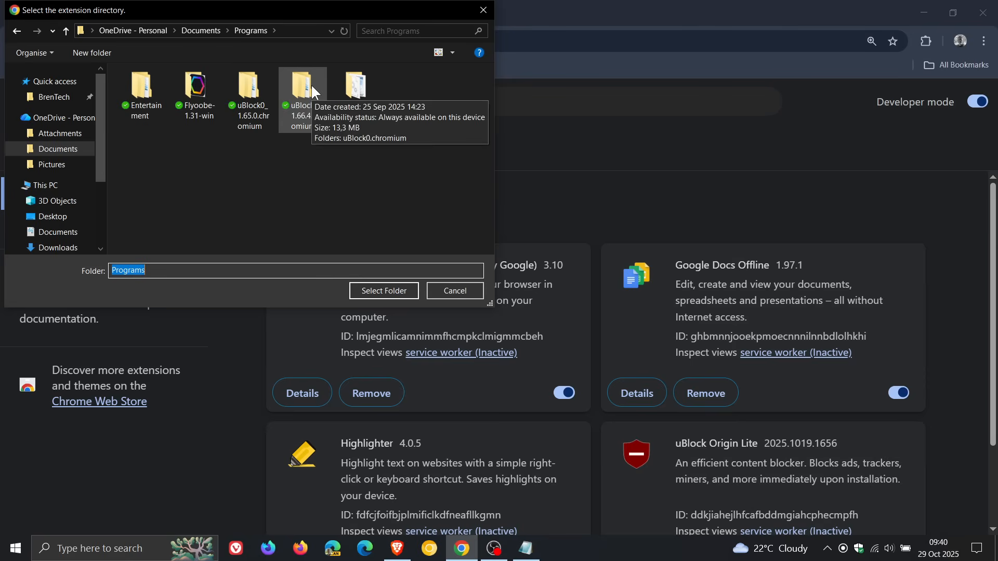
pyautogui.doubleClick(302, 86)
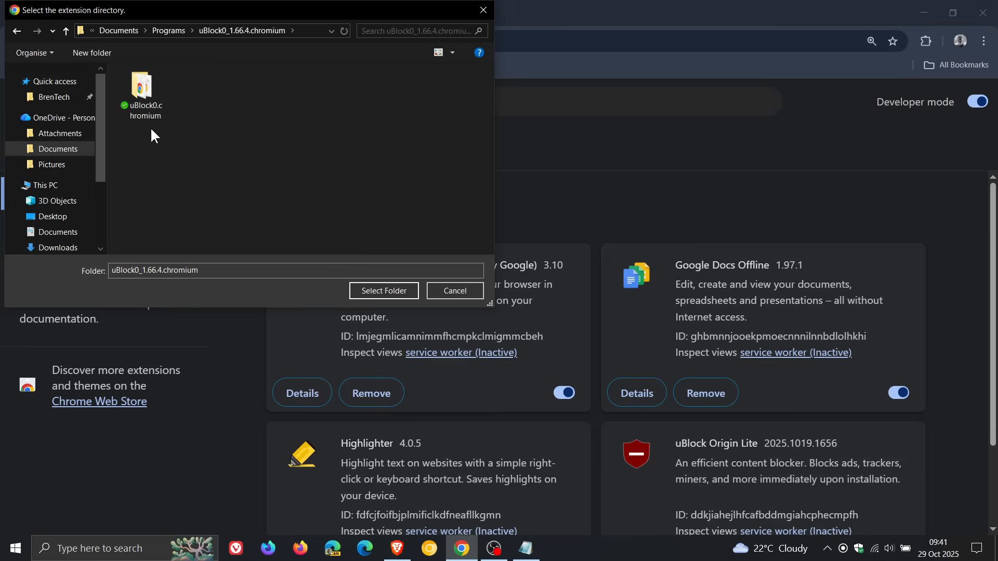
pyautogui.click(141, 88)
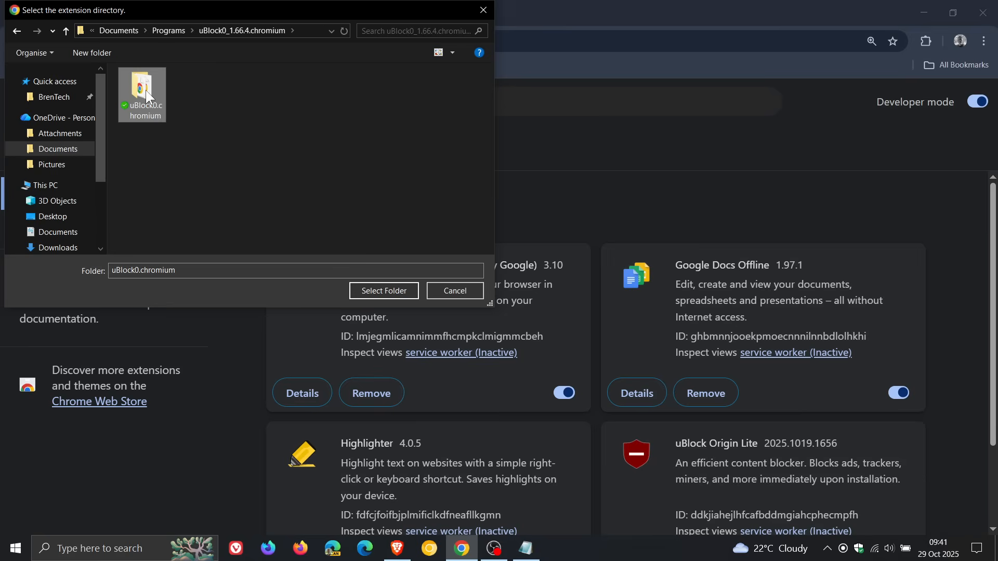
pyautogui.click(383, 291)
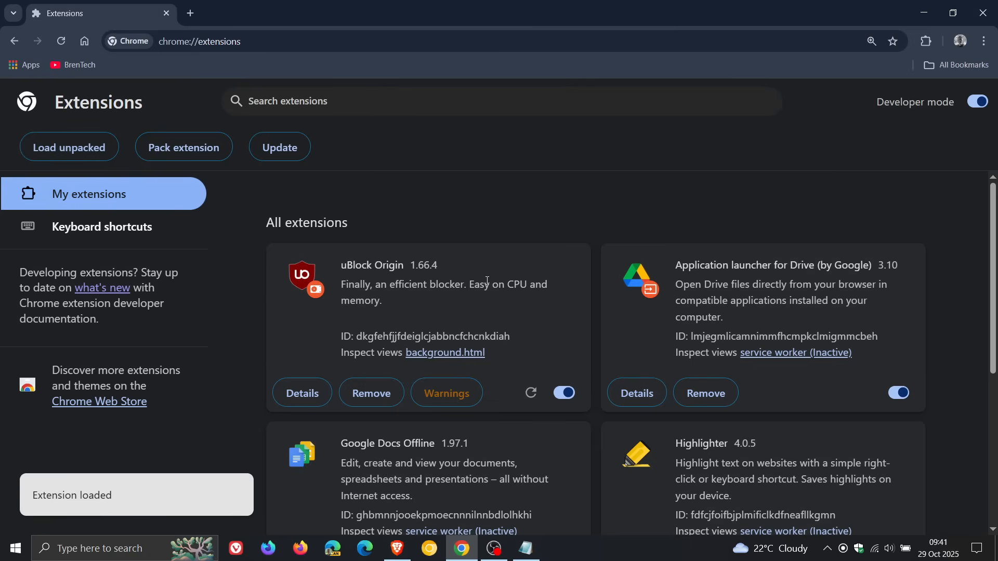
# Keep uBlock Origin in the safety review, re-enable developer mode, and open a new tab
pyautogui.click(977, 101)
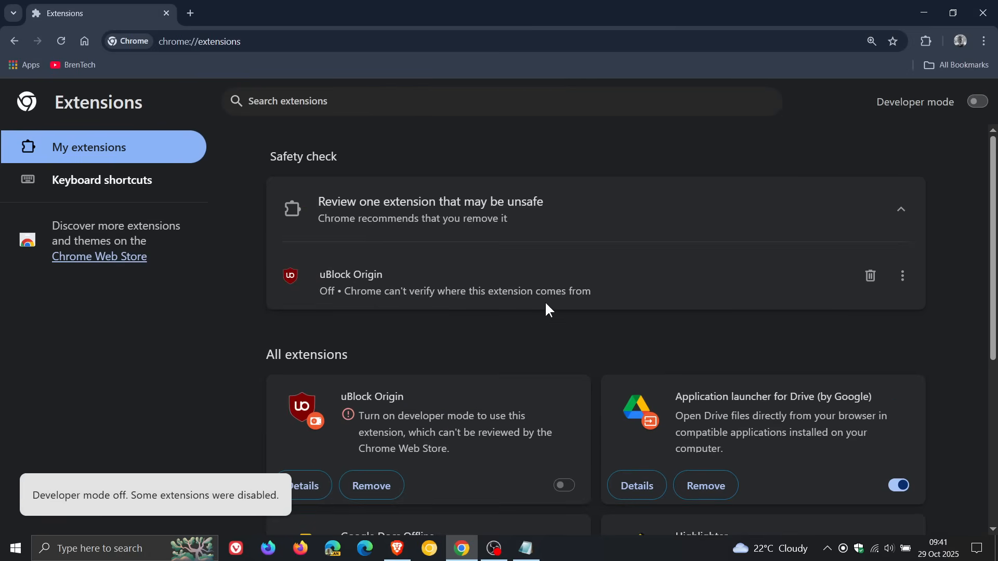
pyautogui.click(902, 275)
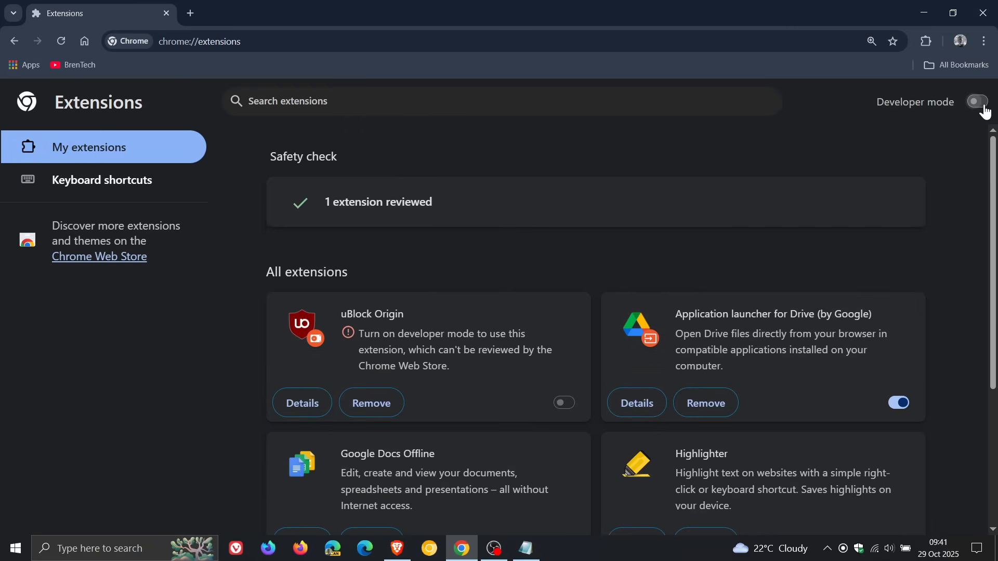
pyautogui.click(975, 102)
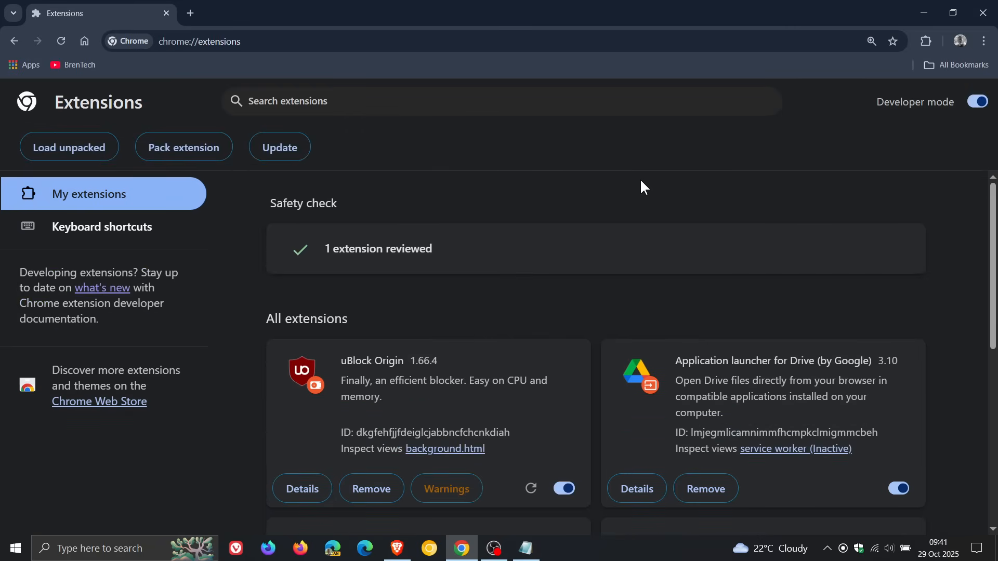
pyautogui.moveTo(613, 192)
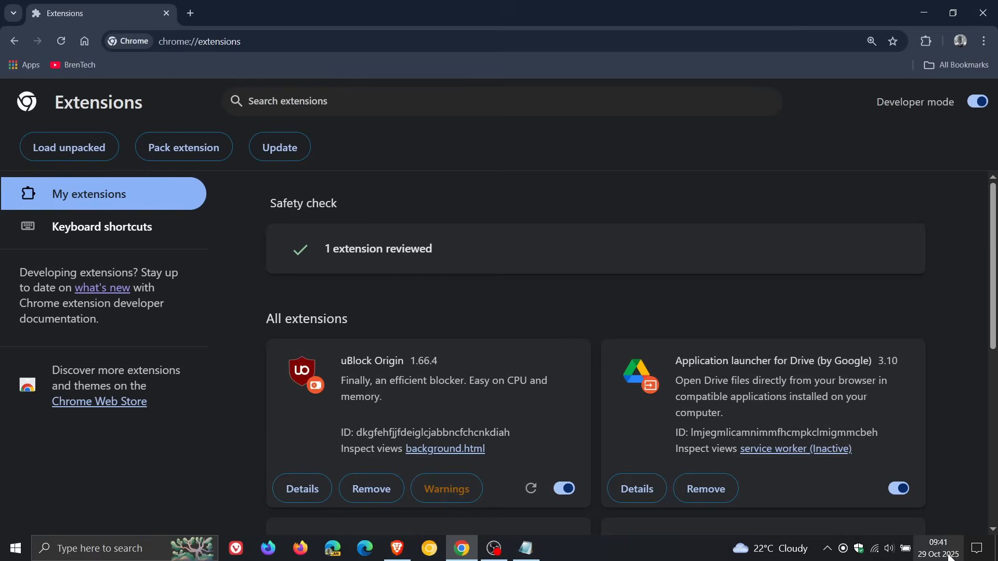
pyautogui.moveTo(404, 353)
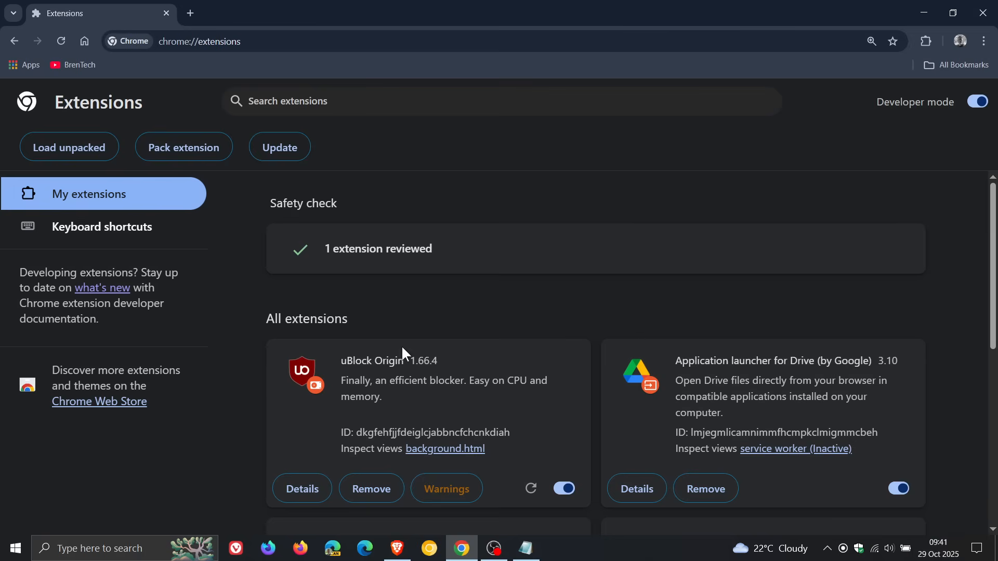
pyautogui.moveTo(496, 334)
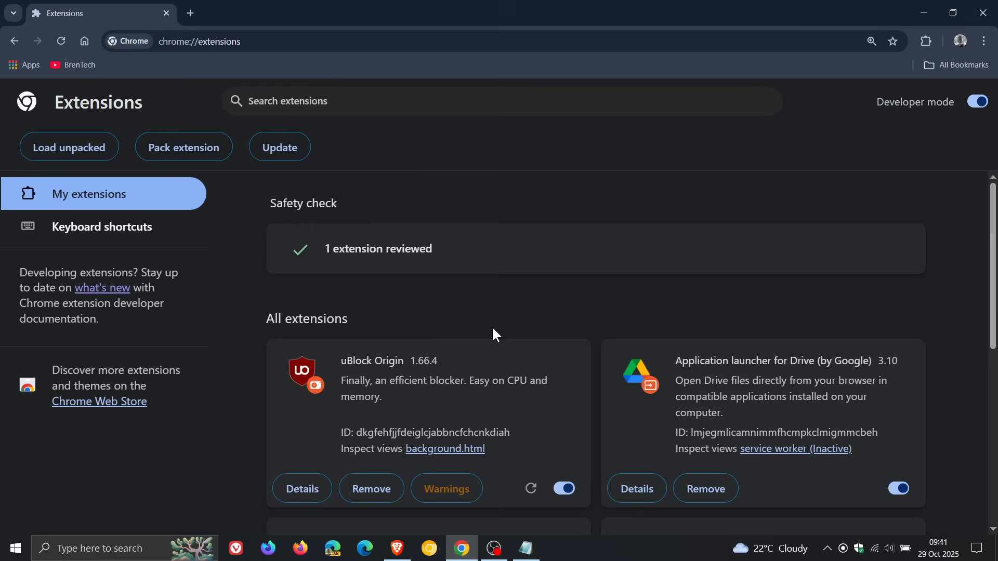
pyautogui.click(190, 12)
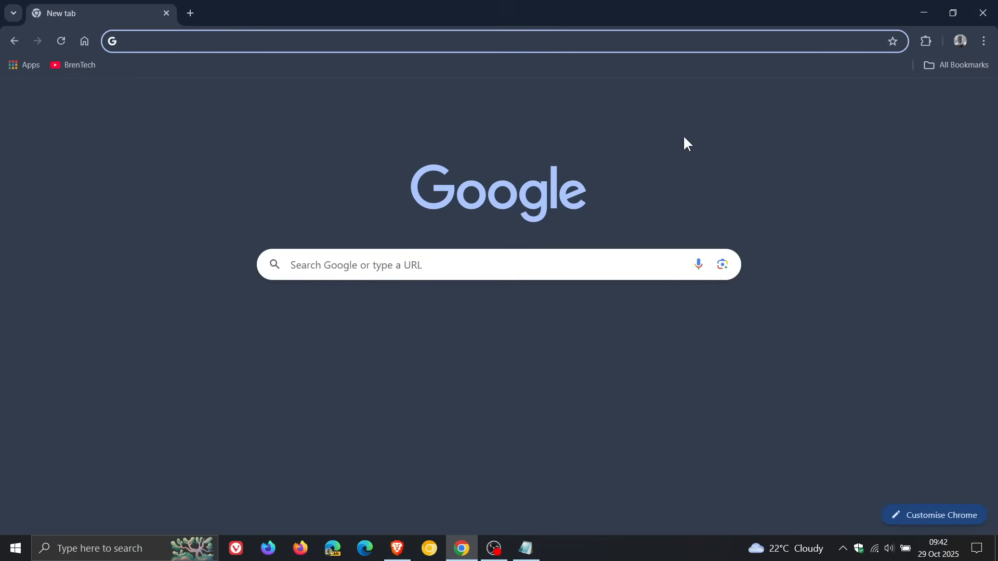